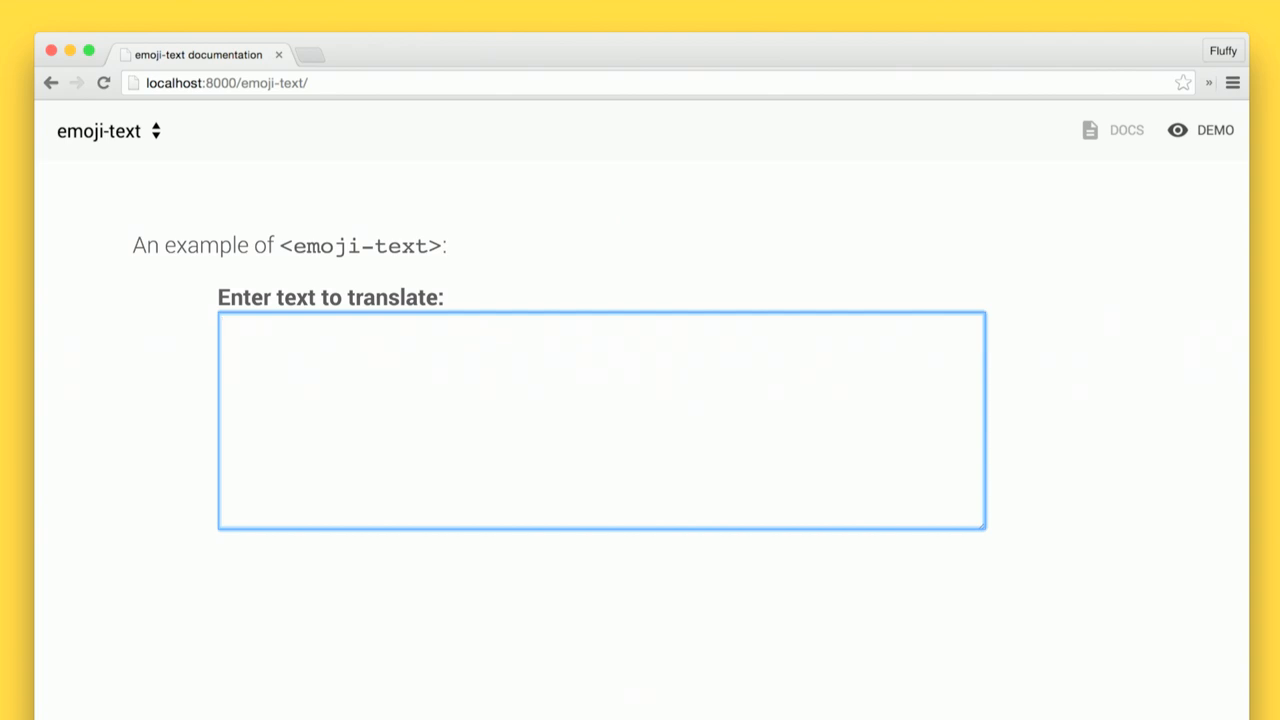
# - Type 'Hey people that sit on planes… look like serial killers.' into the translator textarea
pyautogui.write('Hey people tha')
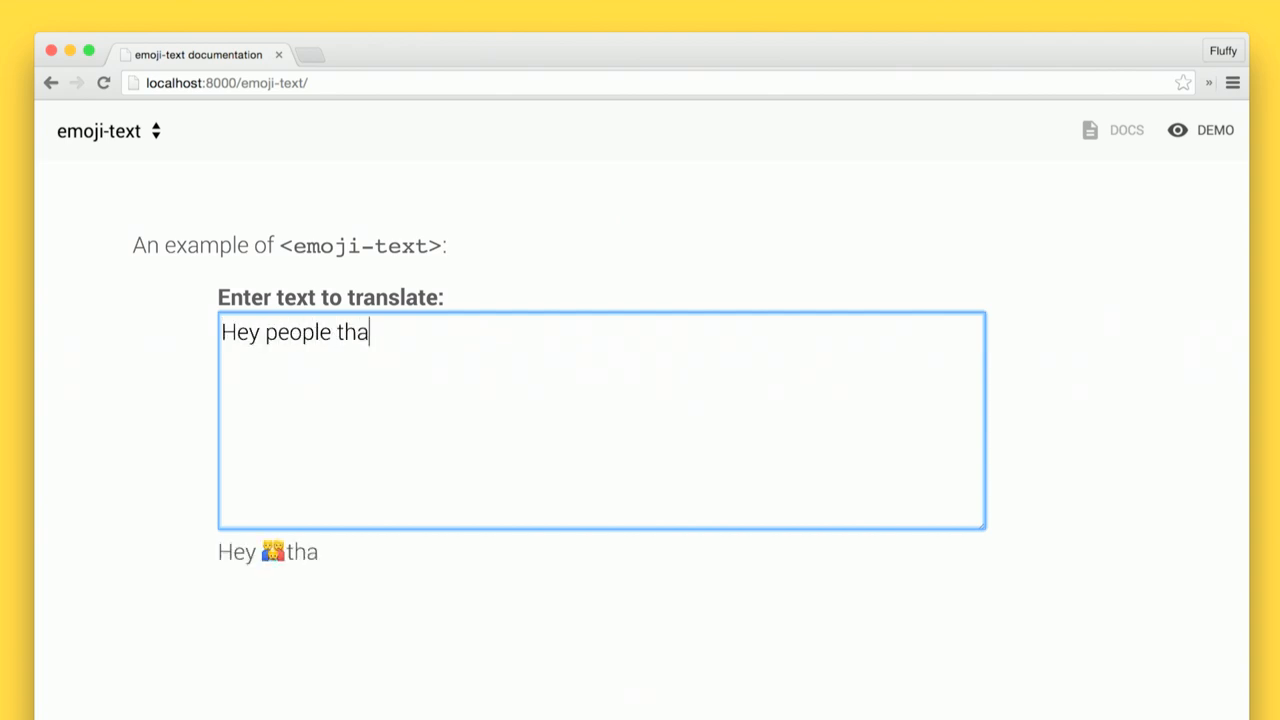
pyautogui.write('t sit on planes that don')
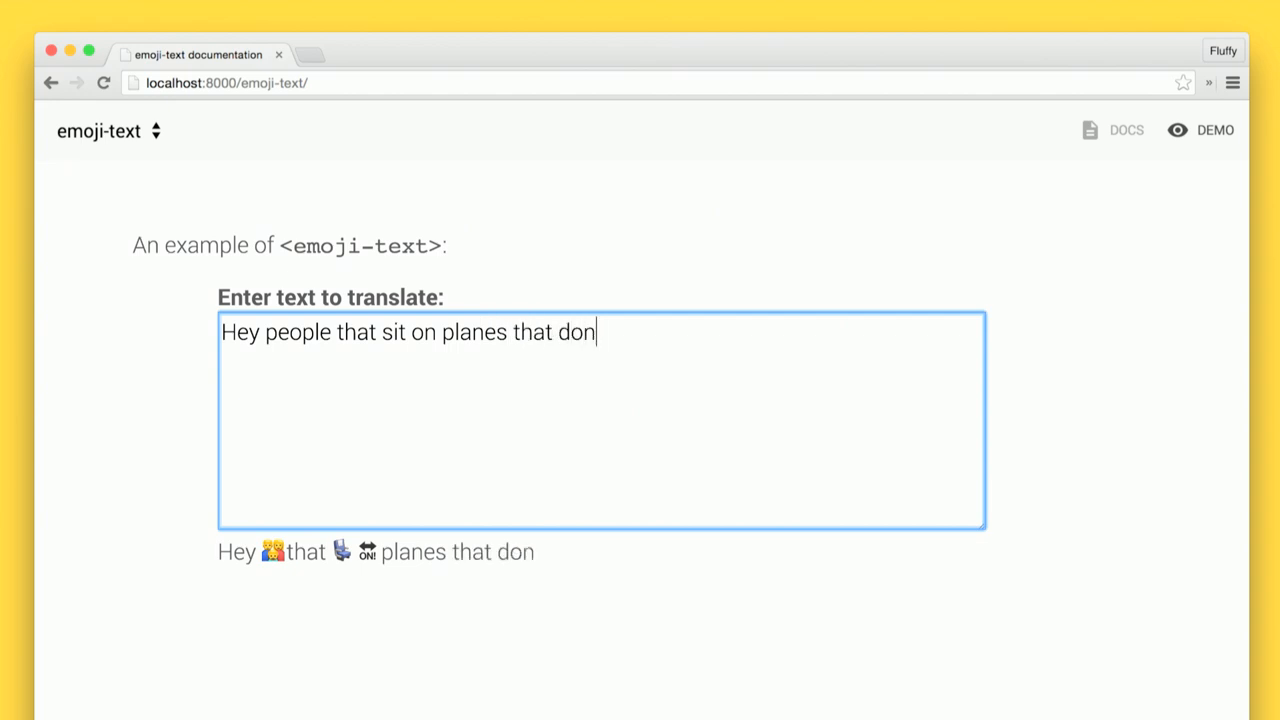
pyautogui.write("'t read, listen to or watch anything: you")
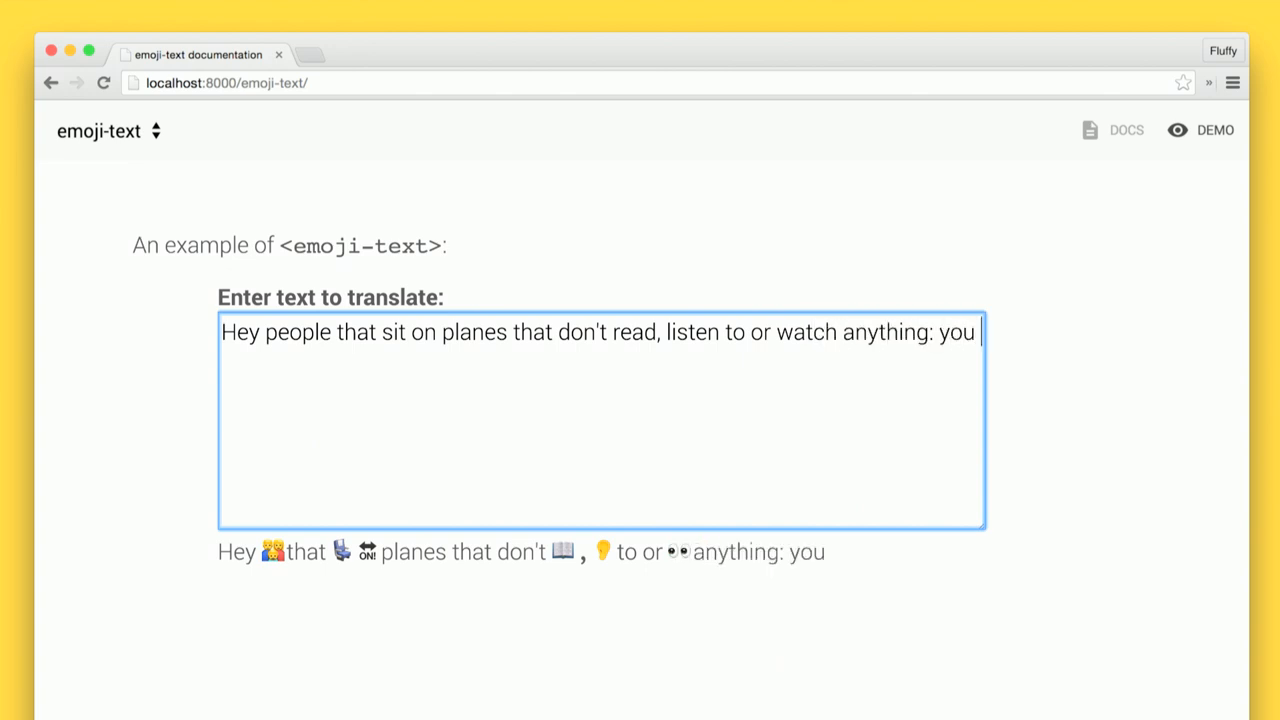
pyautogui.write('look like seri')
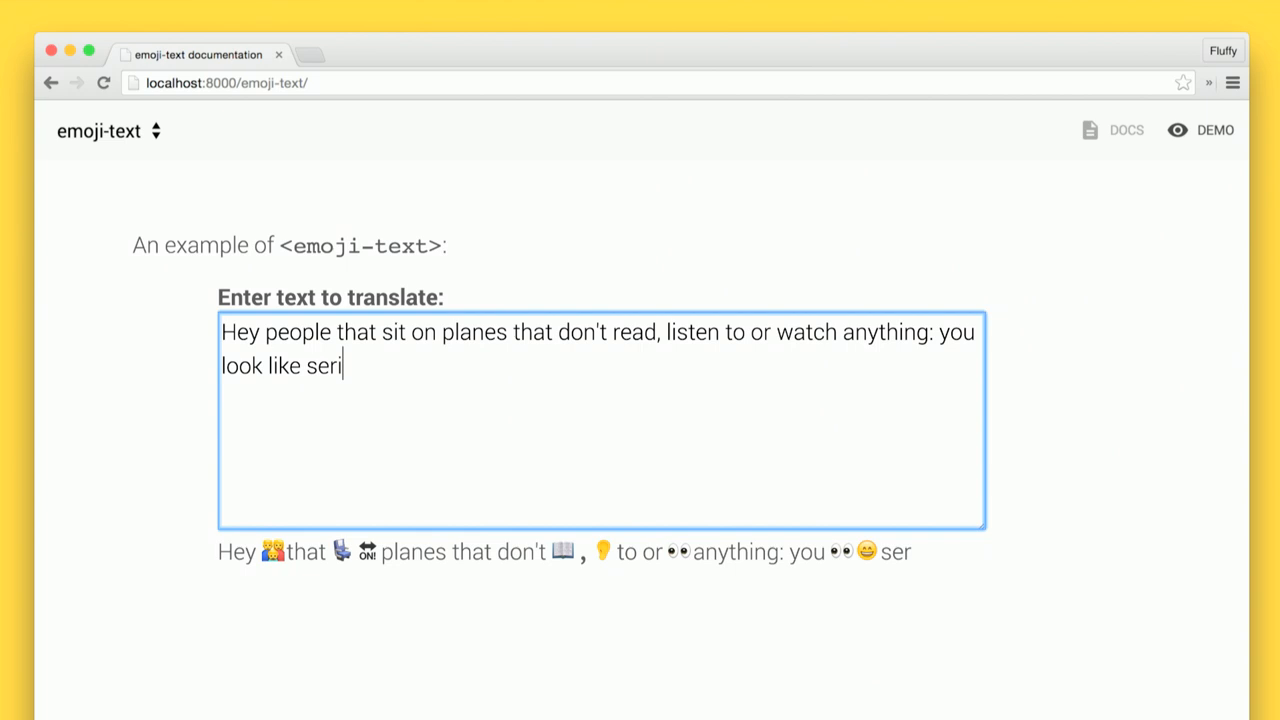
pyautogui.write('al killers.')
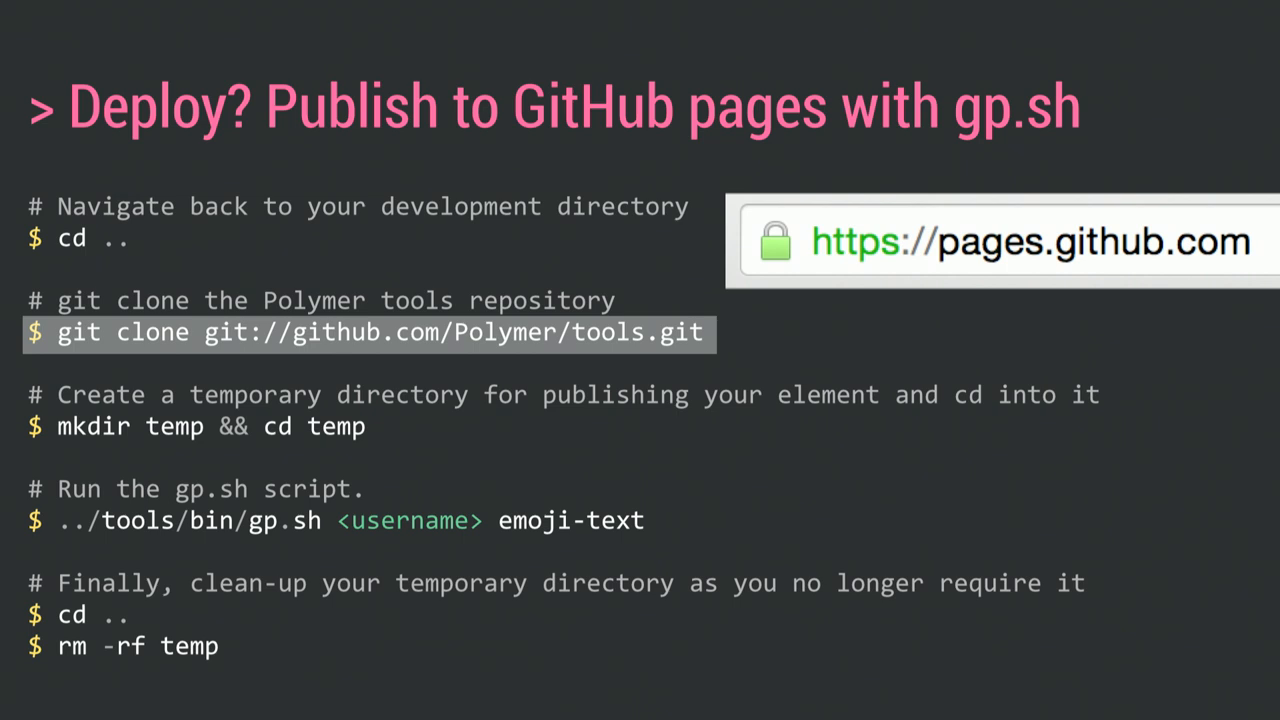
# - Advance to the 'Deploy? Publish to GitHub pages with gp.sh' slide
pyautogui.press('Right')
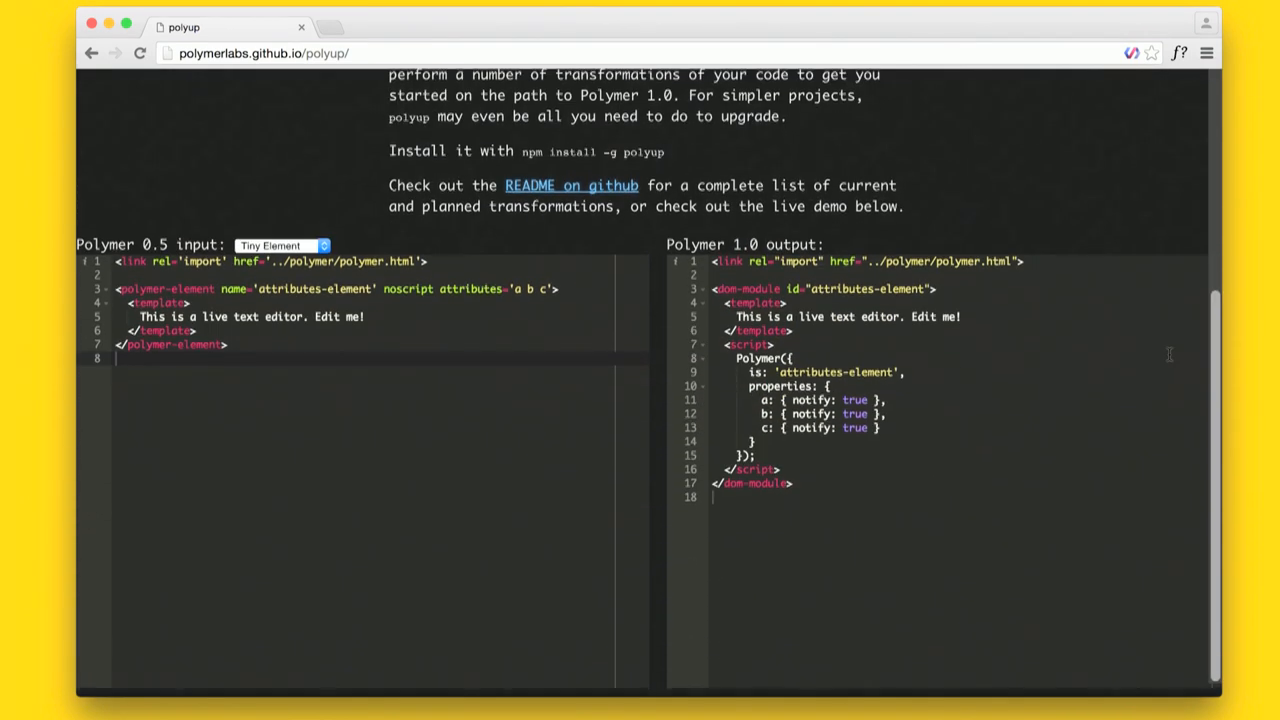
# - Choose 'Larger Element' from the Polymer 0.5 input sample dropdown
pyautogui.click(281, 245)
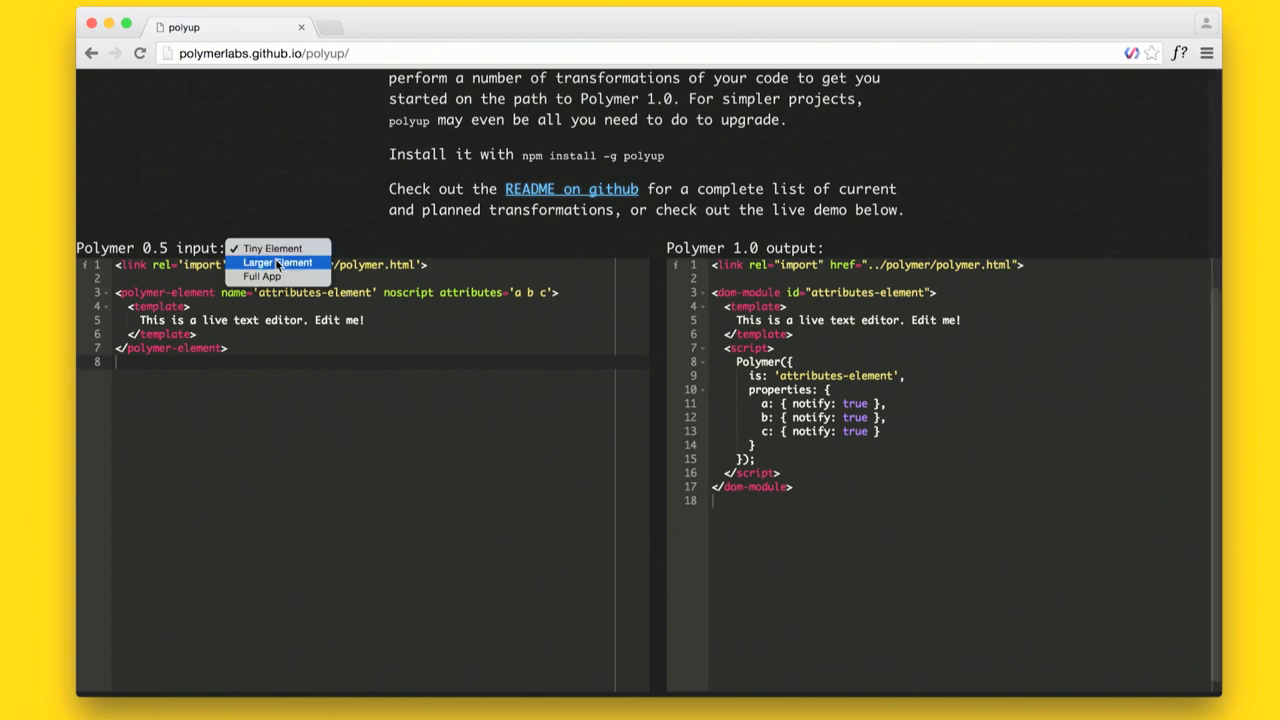
pyautogui.click(278, 262)
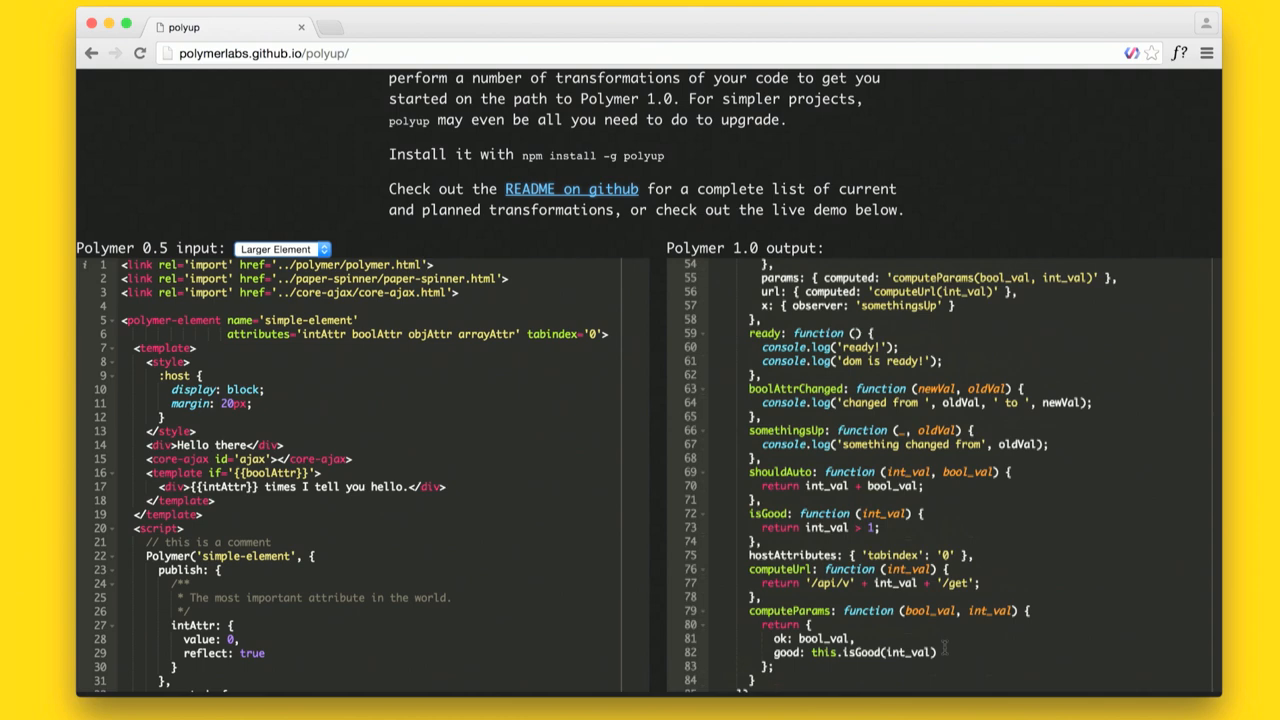
pyautogui.click(280, 248)
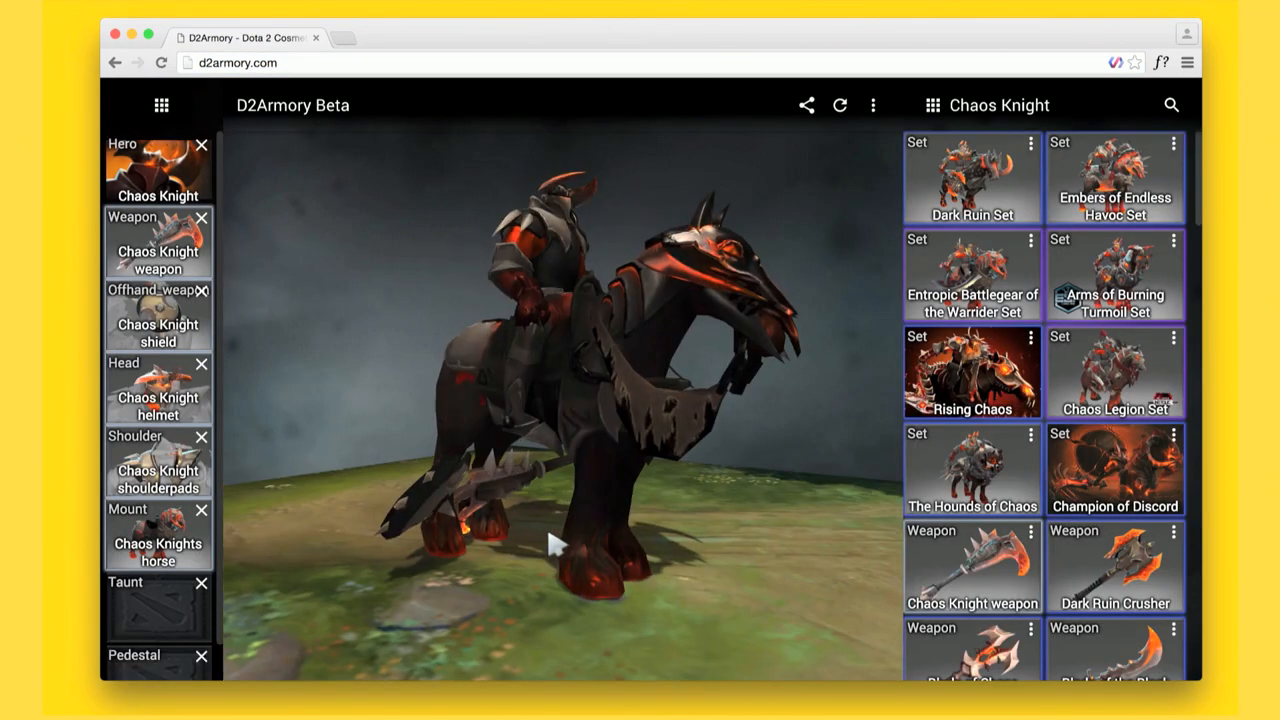
# - Show the D2Armory Beta slide with Chaos Knight's loadout and cosmetic sets
pyautogui.click(161, 105)
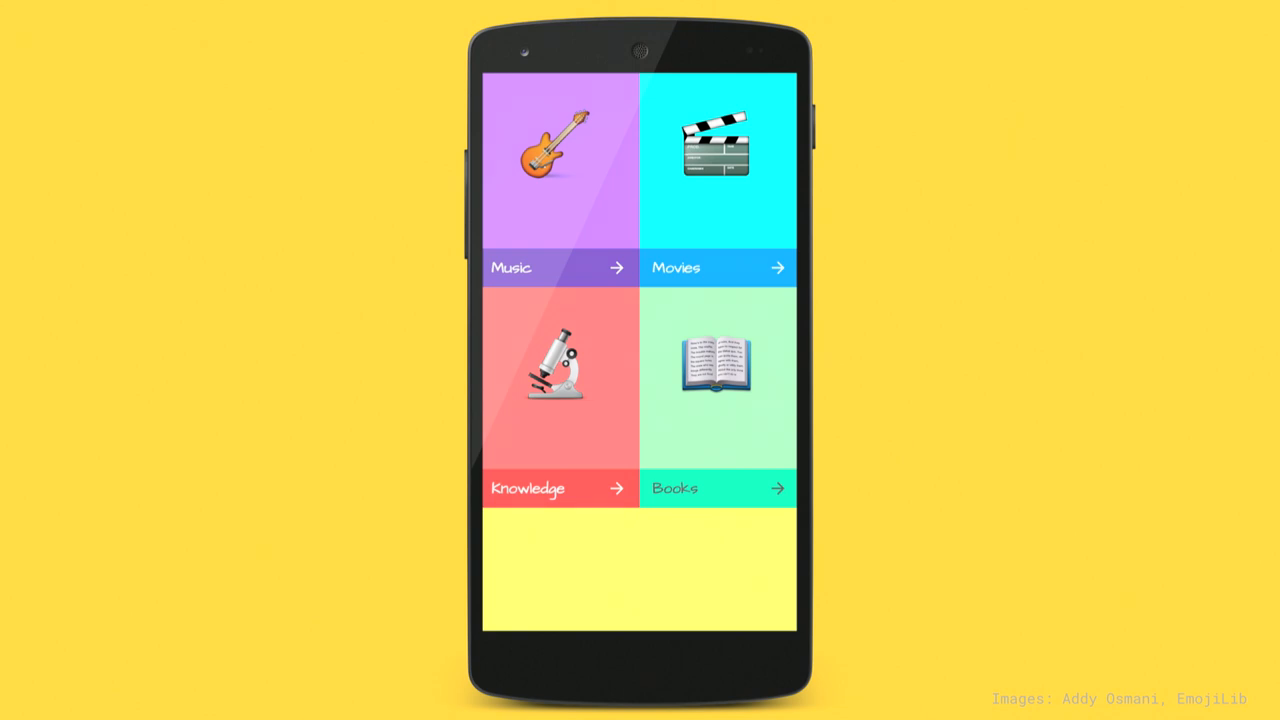
# - In the Movies category, submit 'ant man' and 'princess' for the first two puzzles
pyautogui.click(717, 170)
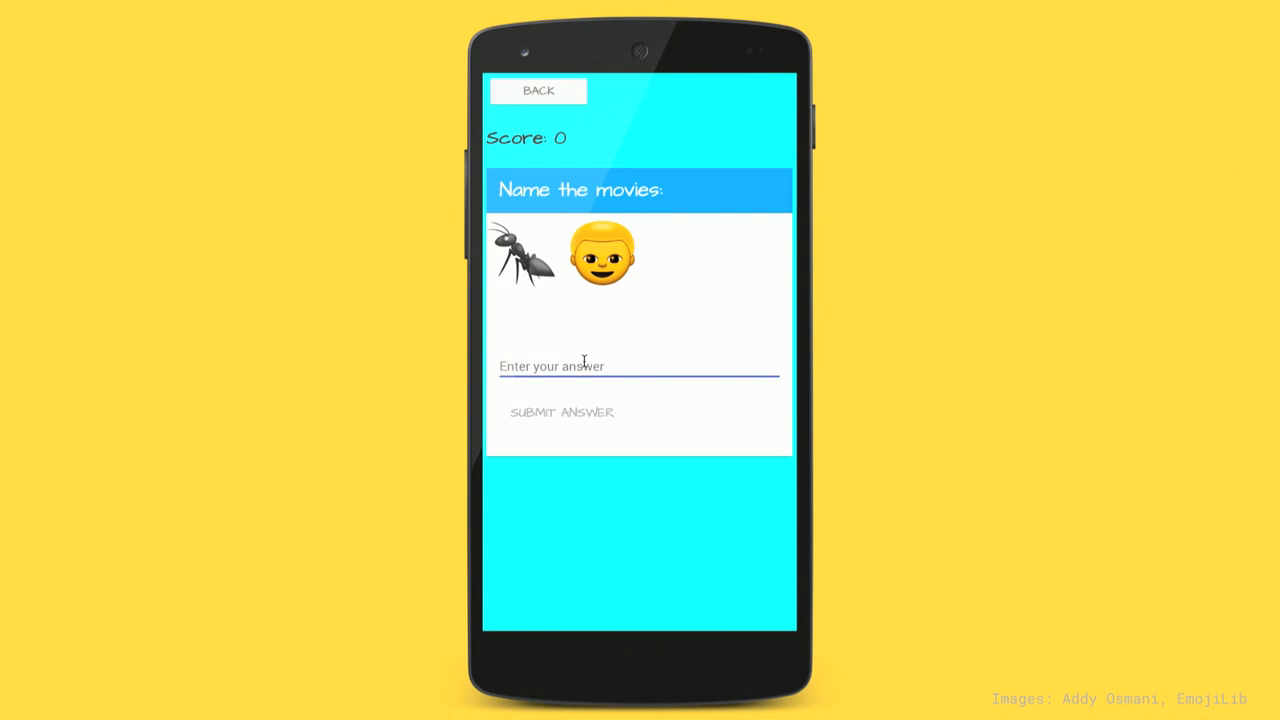
pyautogui.write('ant man')
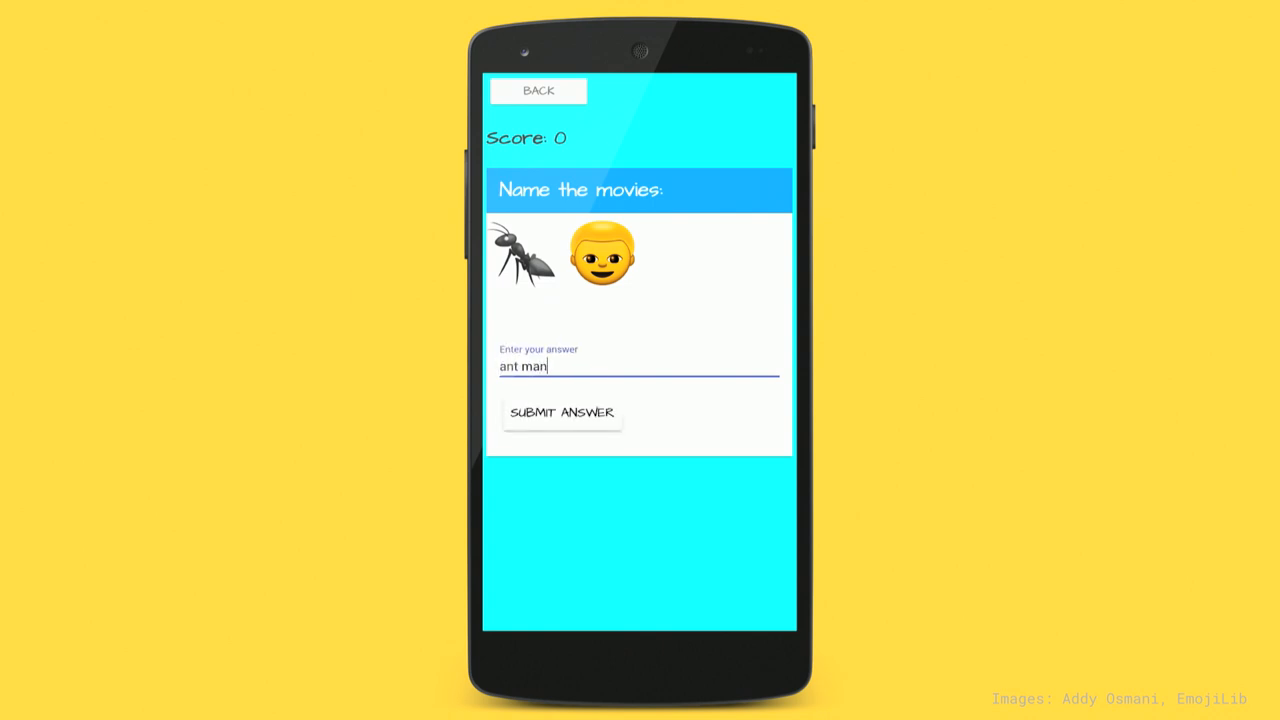
pyautogui.click(562, 412)
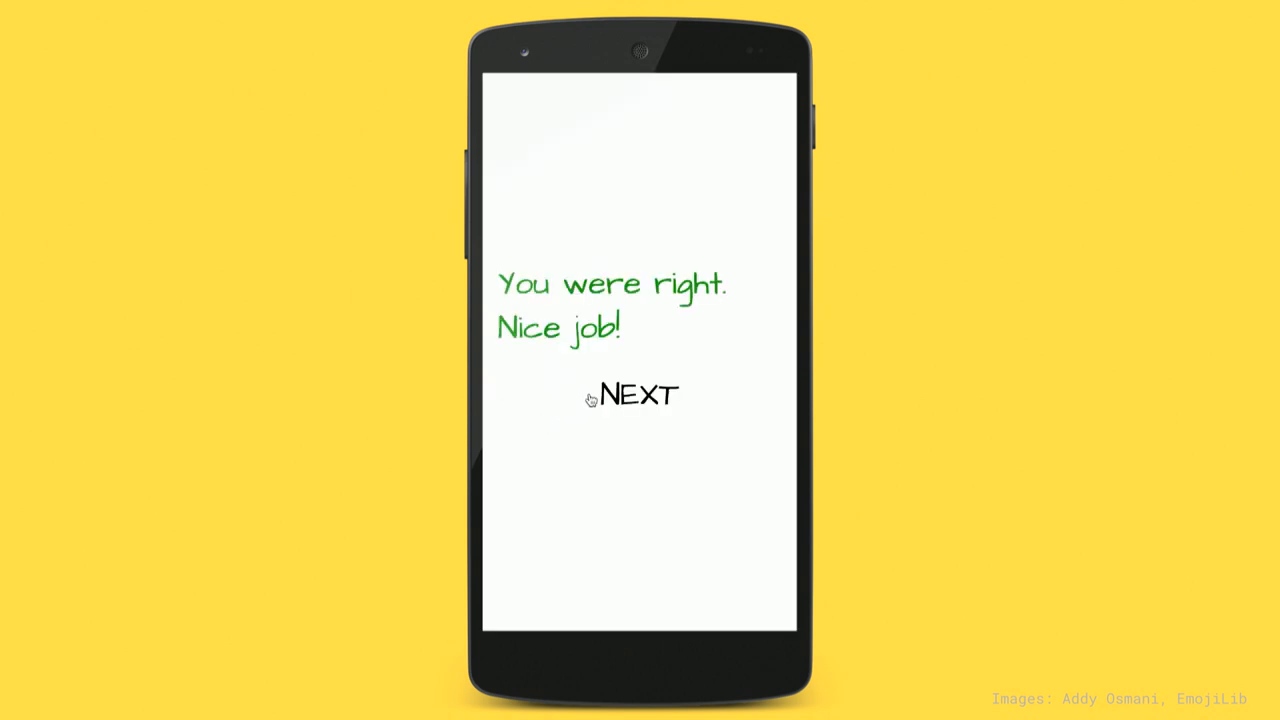
pyautogui.click(627, 394)
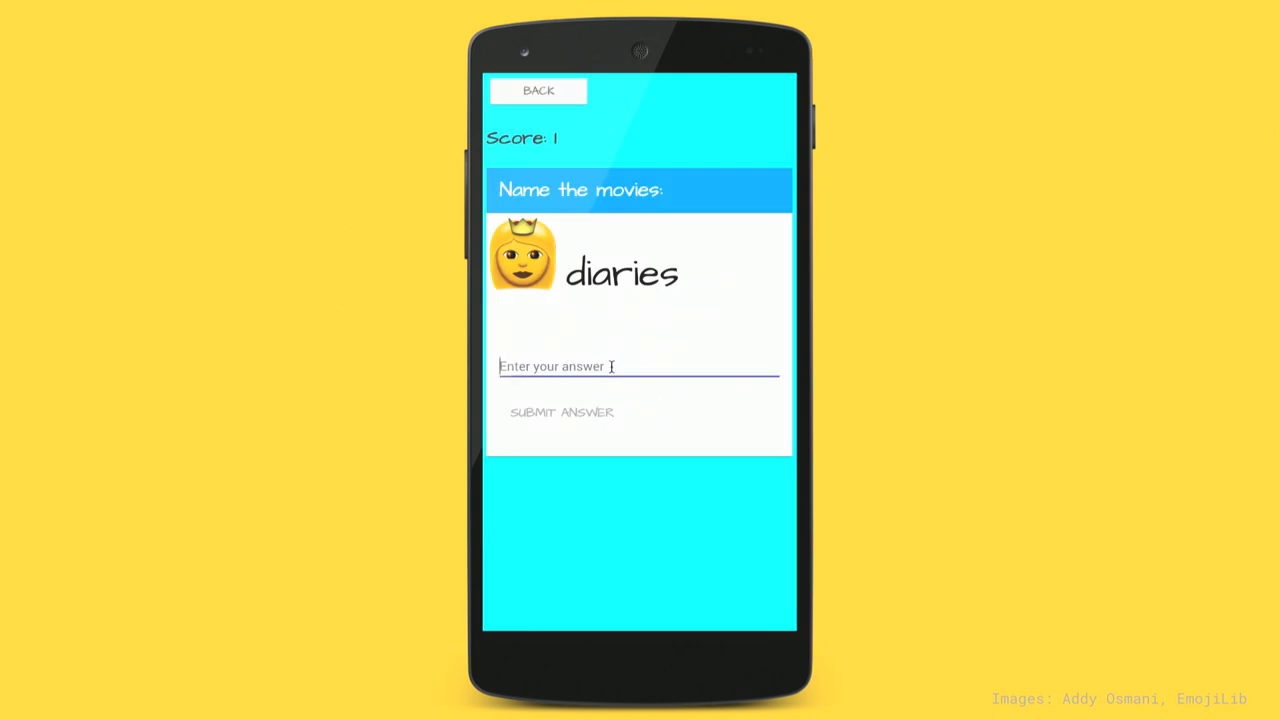
pyautogui.write('princess')
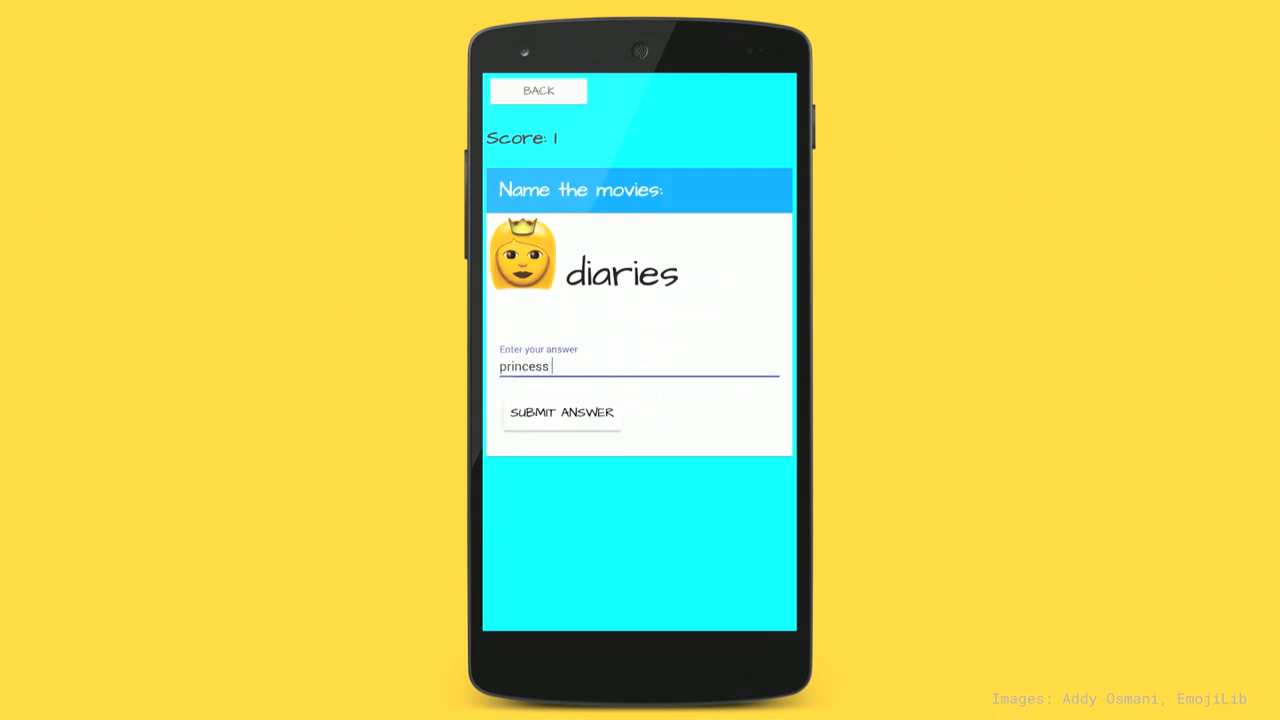
pyautogui.click(562, 412)
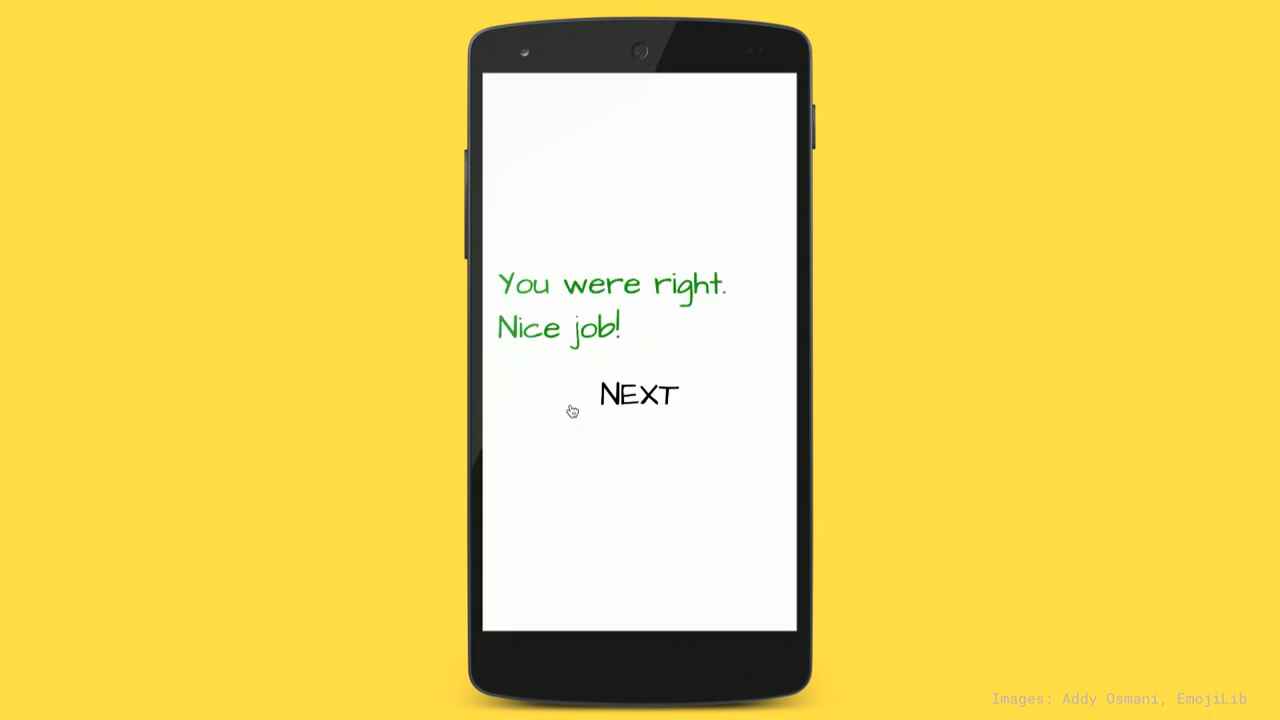
pyautogui.click(637, 394)
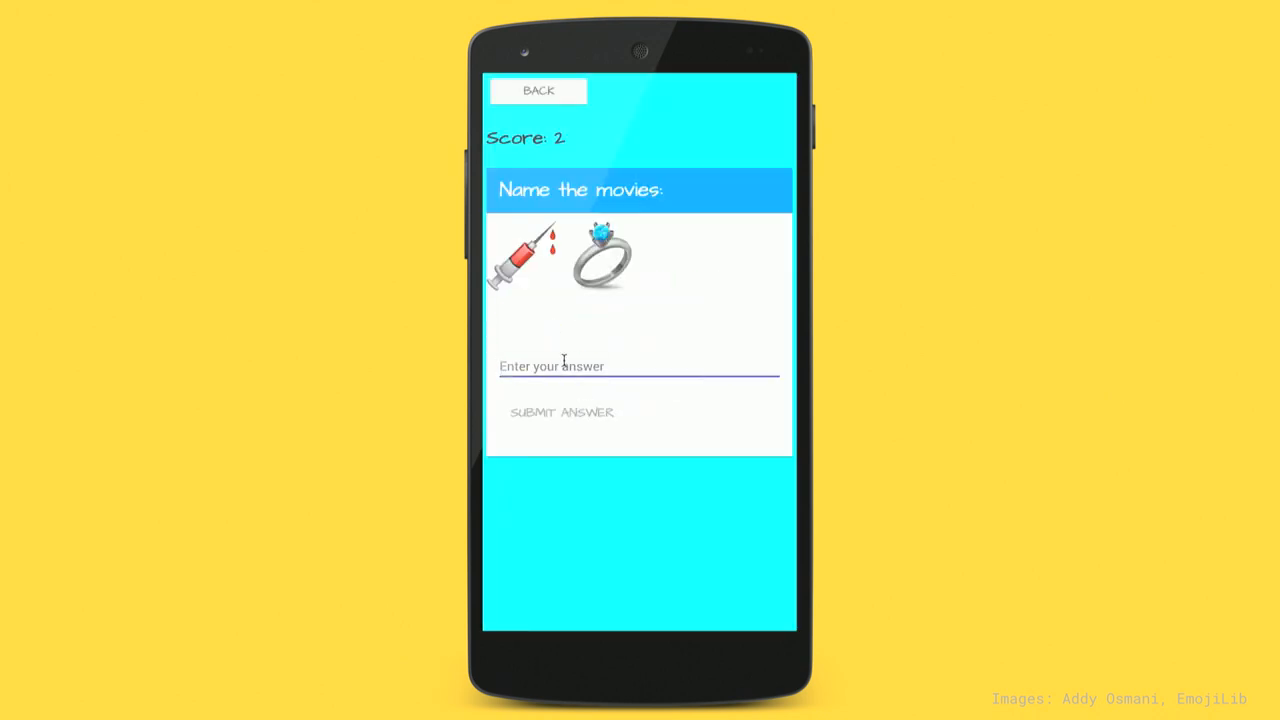
# - Submit 'i am literally terrified' for the syringe puzzle, then 'snakes on a' for the snake
pyautogui.write('i am l')
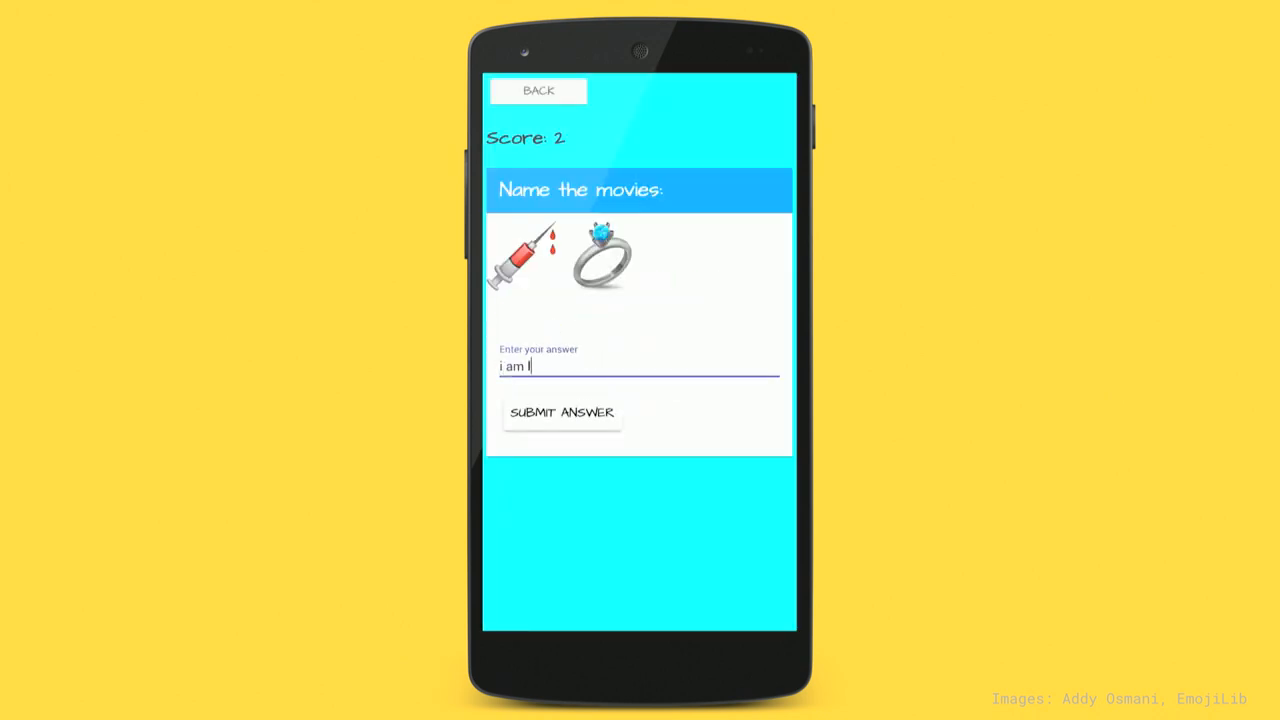
pyautogui.write('iterally terri')
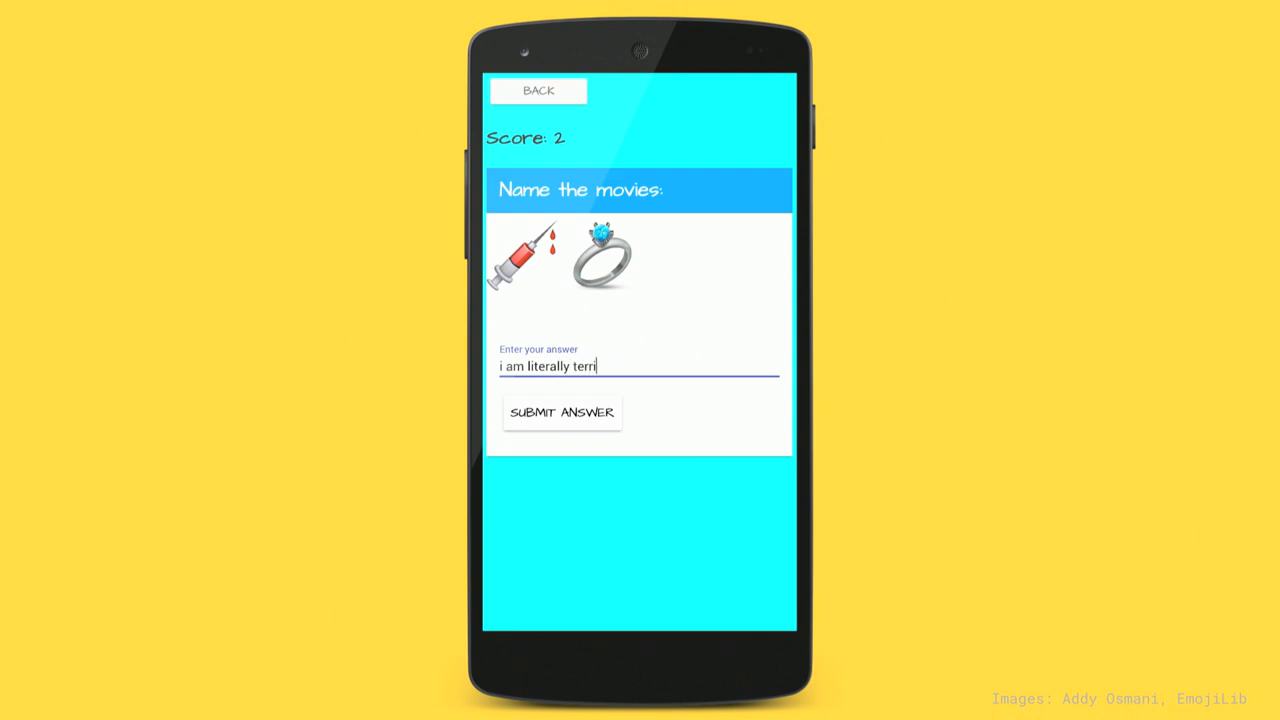
pyautogui.write('fied')
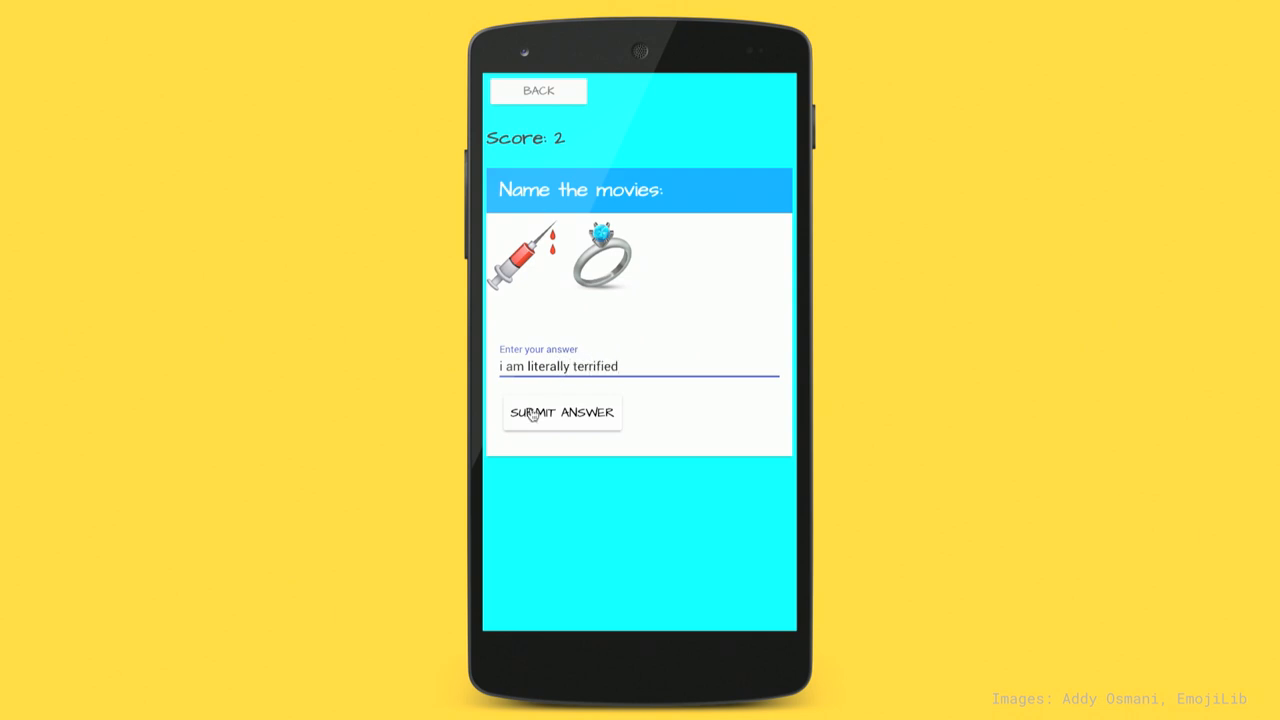
pyautogui.click(562, 412)
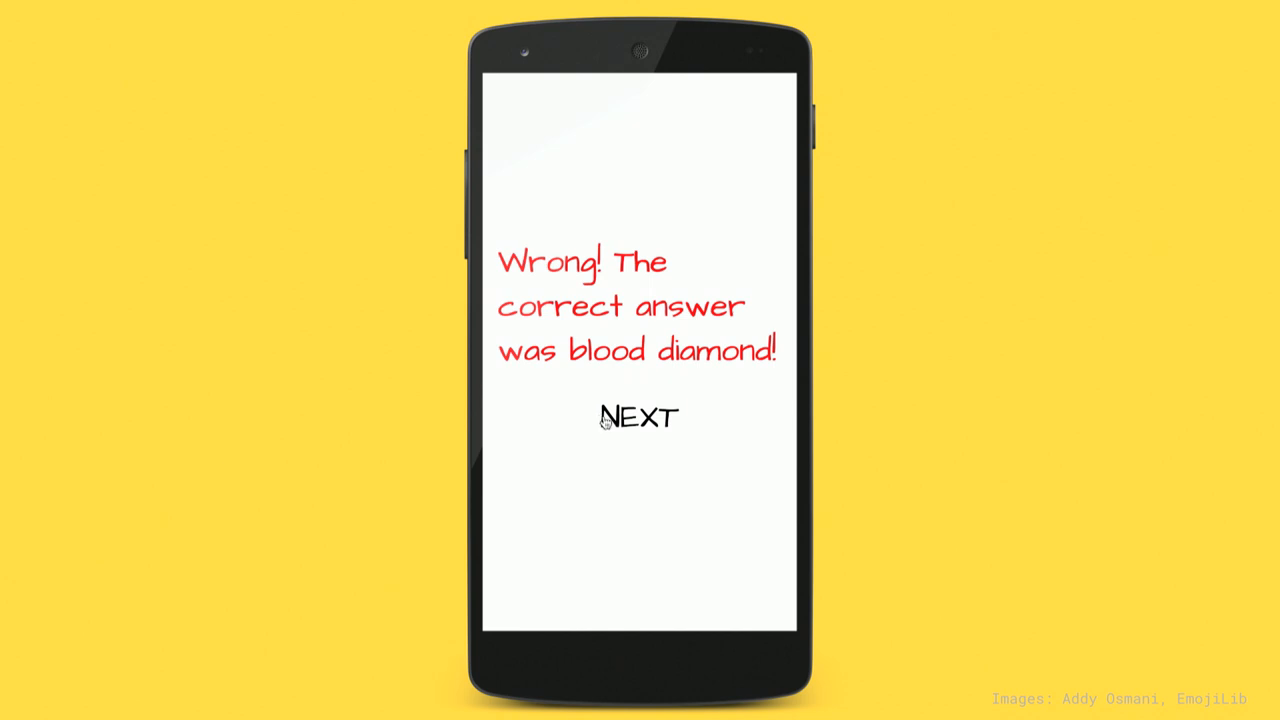
pyautogui.click(637, 418)
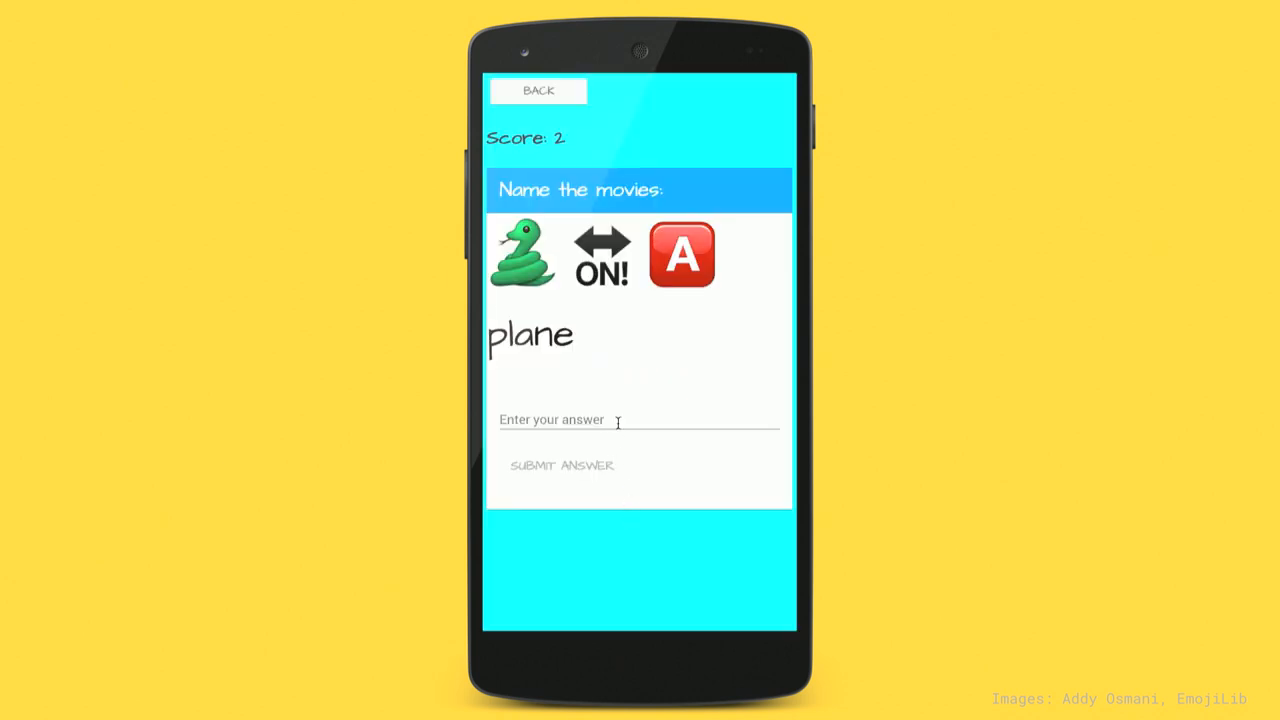
pyautogui.write('snakes on a')
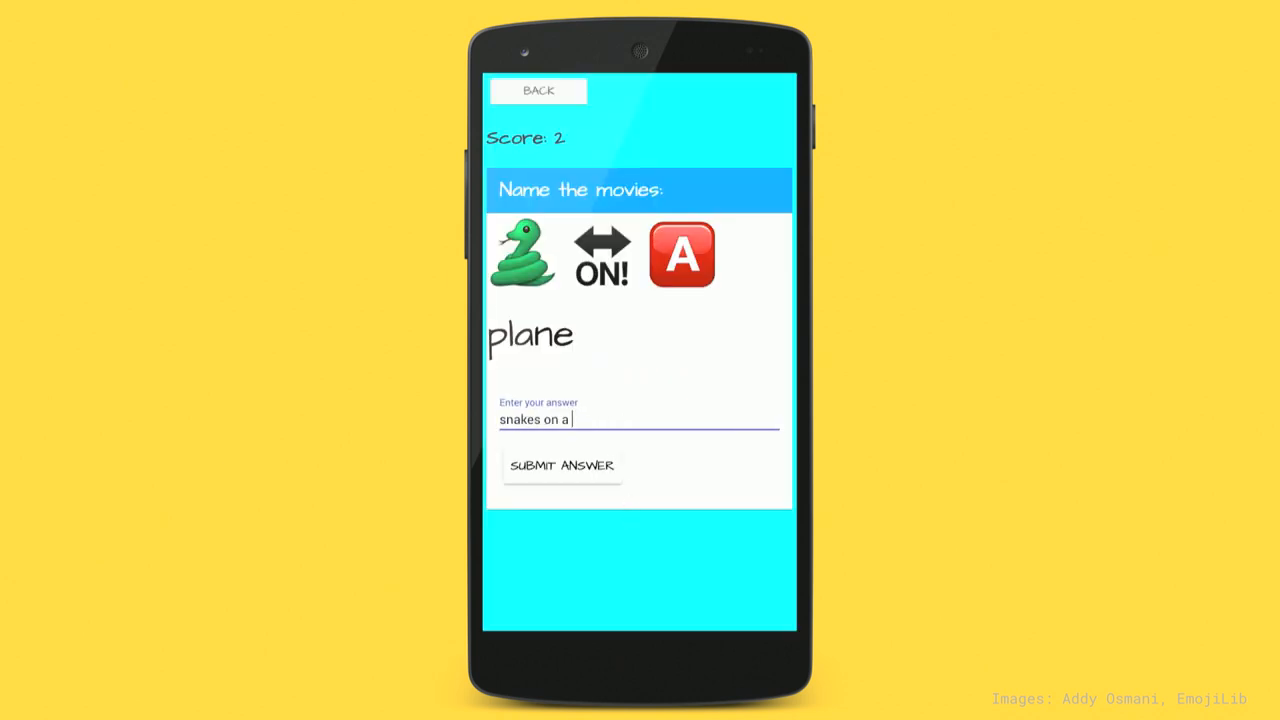
pyautogui.click(562, 465)
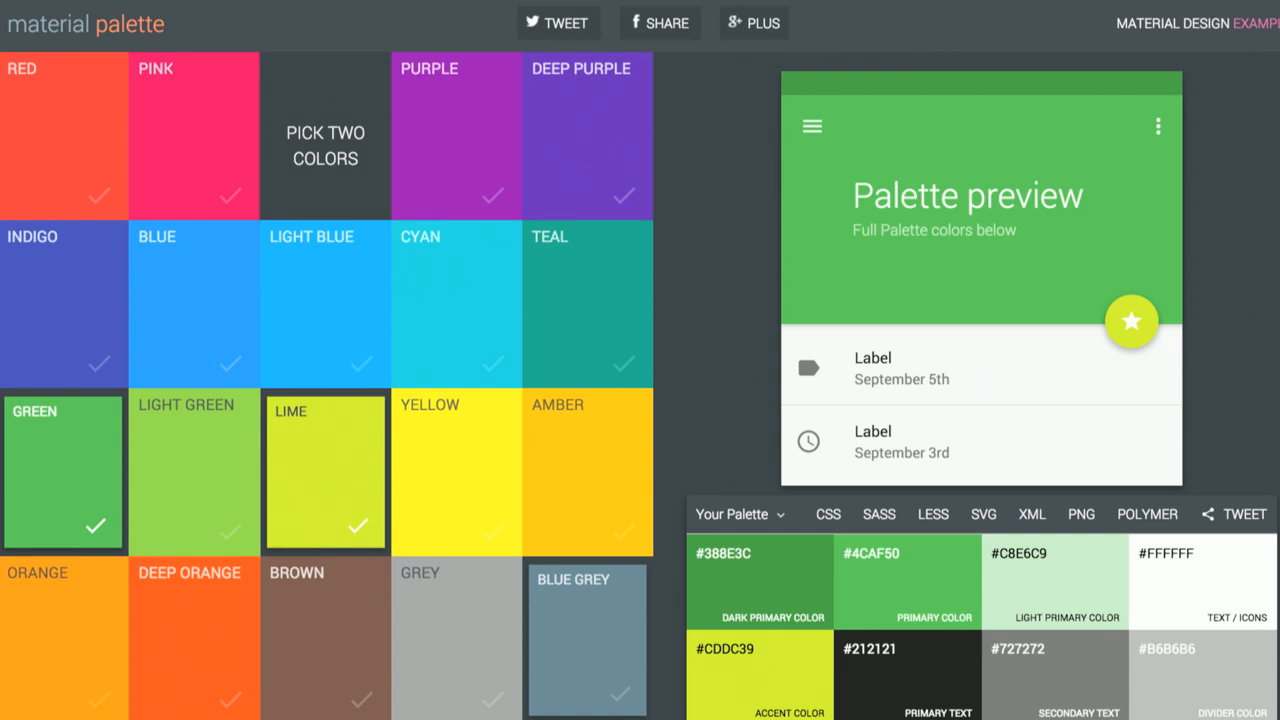
# - Pick the green and lime tiles to preview the palette and colour codes
pyautogui.click(1147, 514)
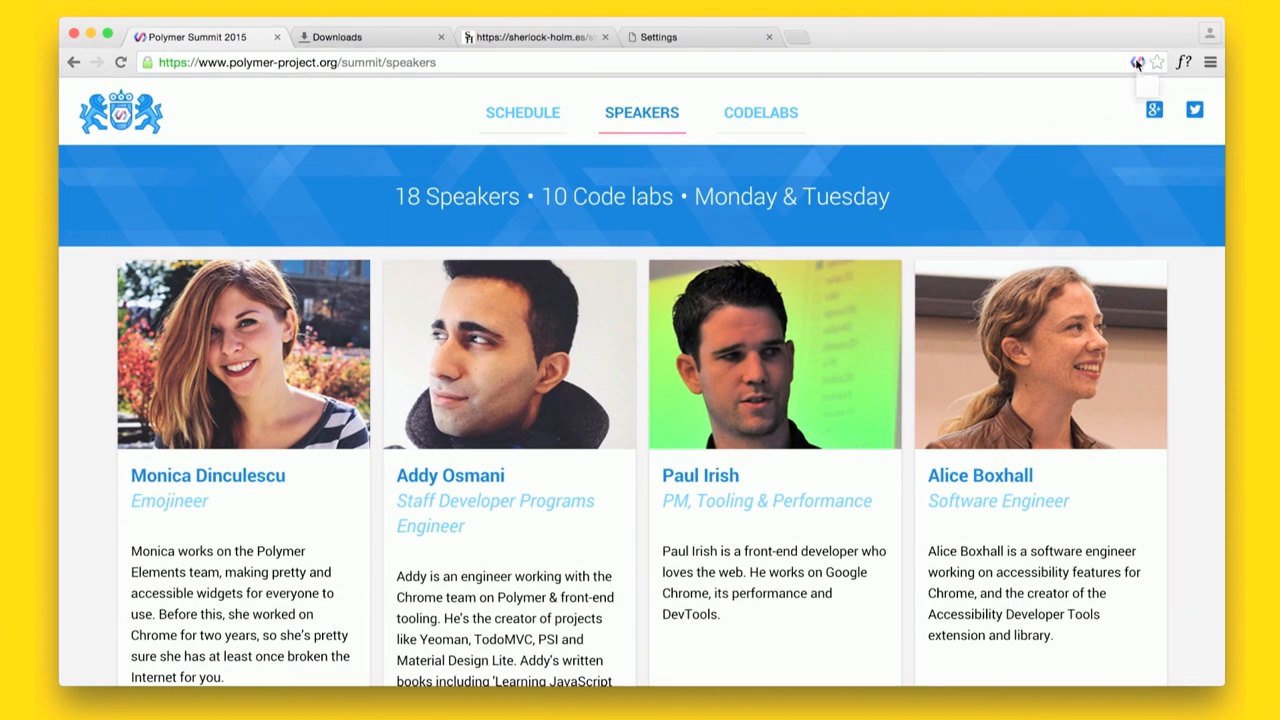
# - List the page's Polymer elements with PolySearch, then switch to the Downloads tab
pyautogui.click(1137, 62)
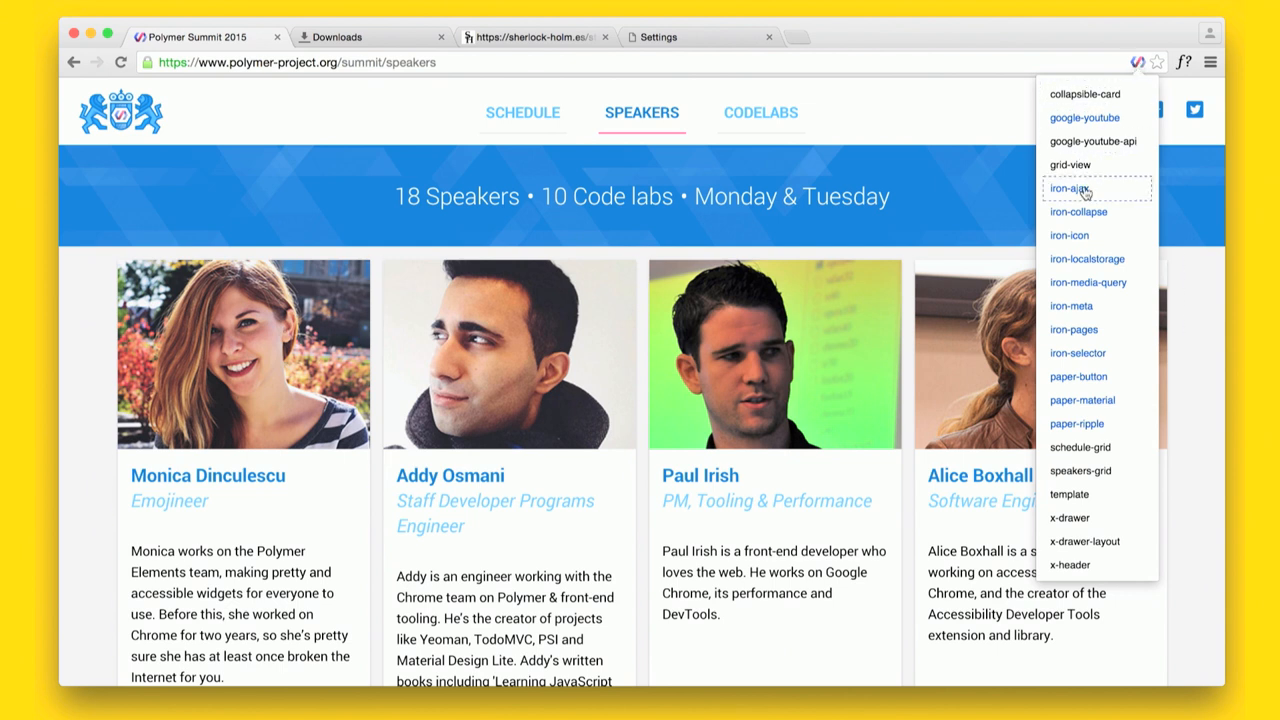
pyautogui.moveTo(1082, 211)
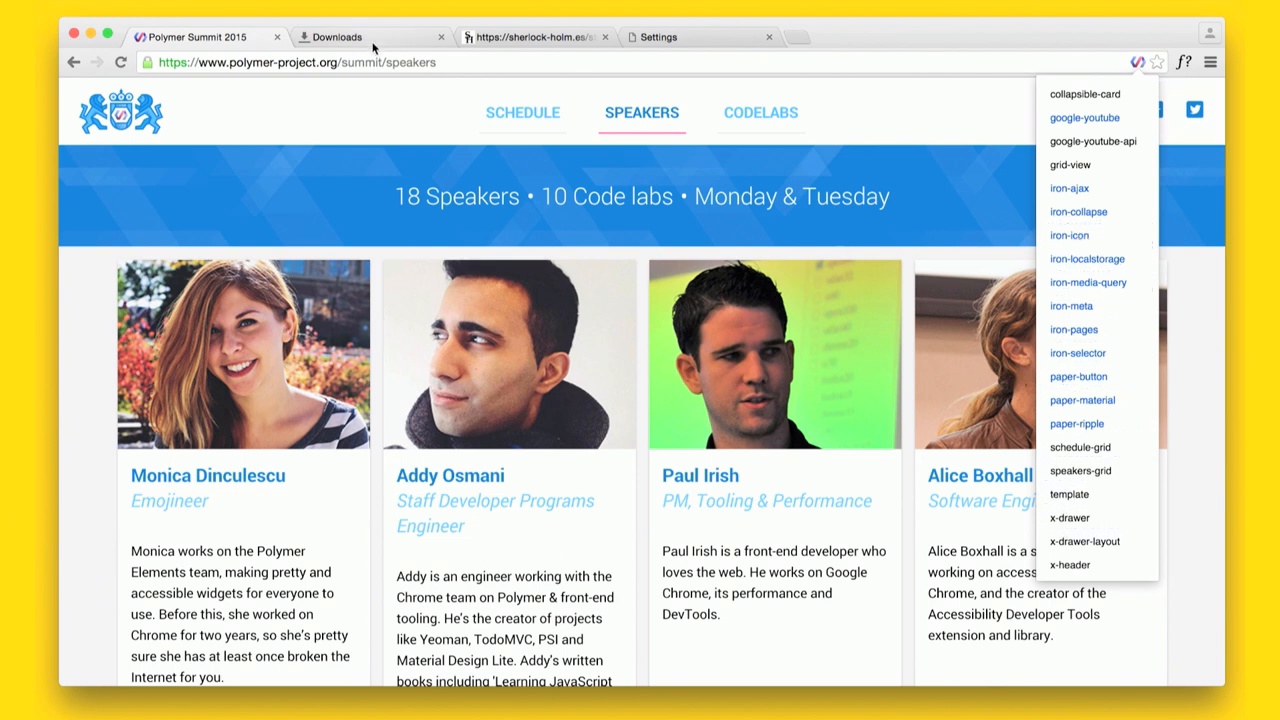
pyautogui.click(340, 37)
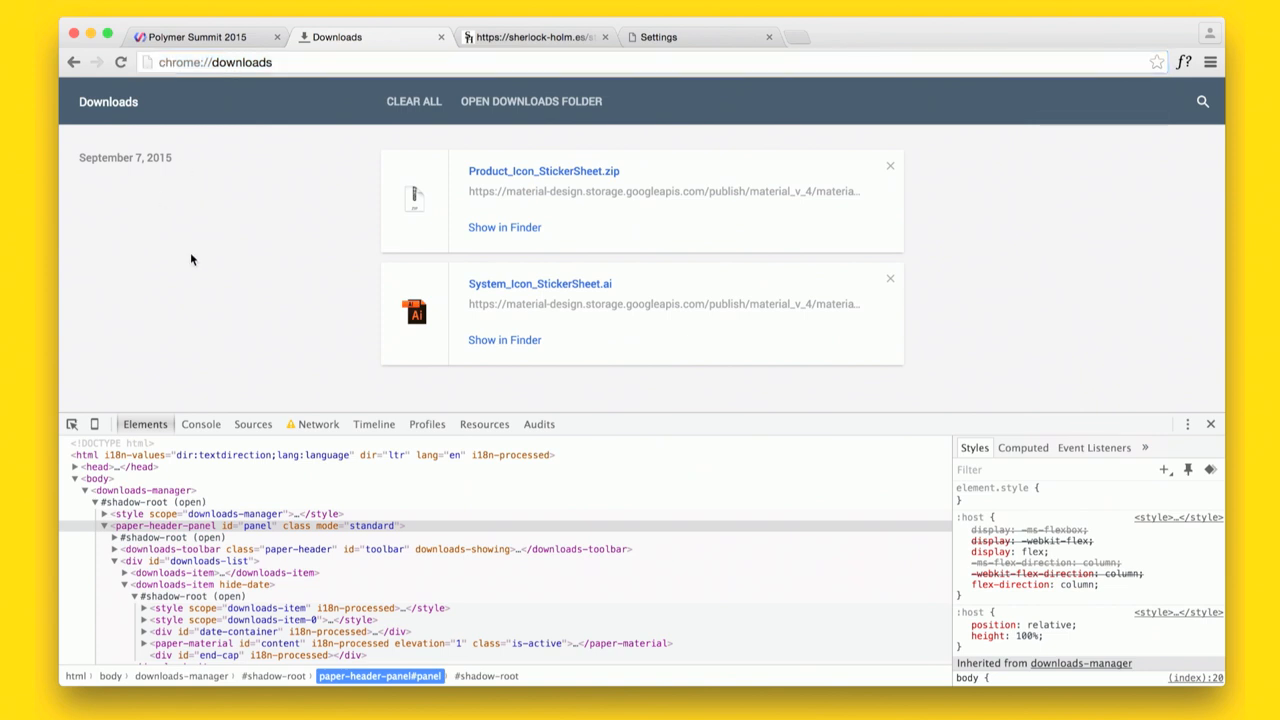
pyautogui.moveTo(313, 337)
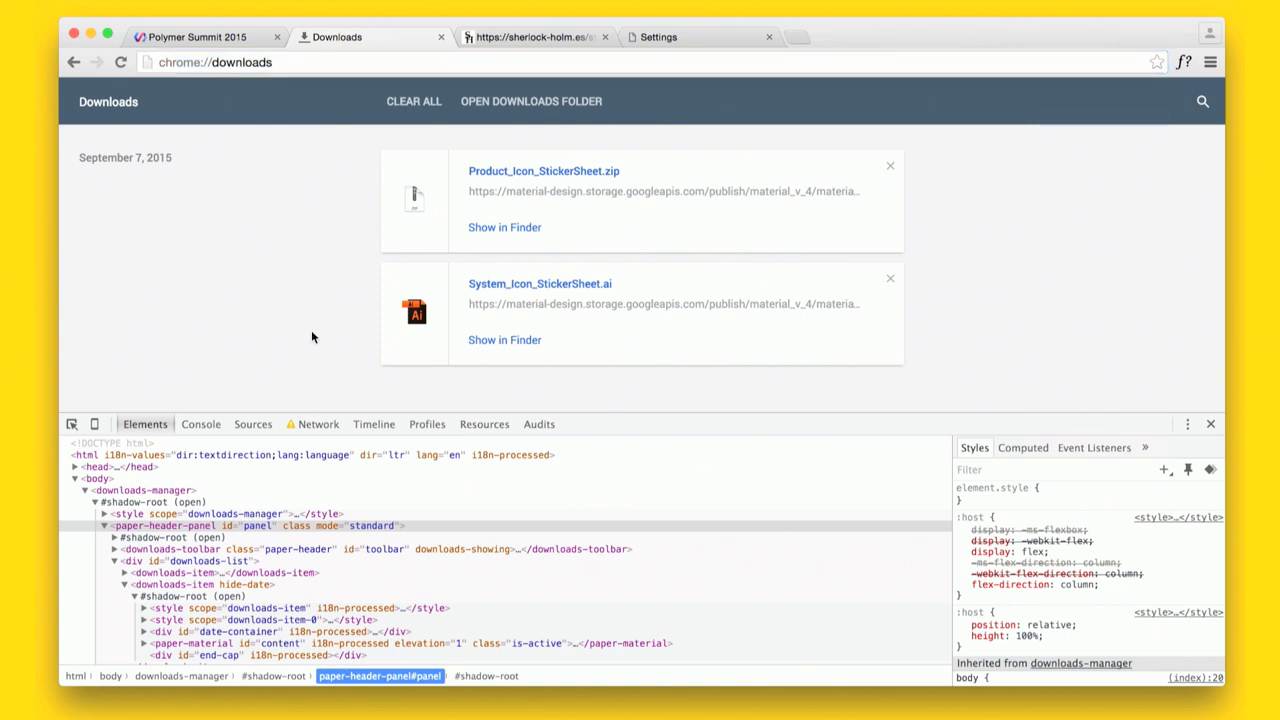
pyautogui.moveTo(200, 549)
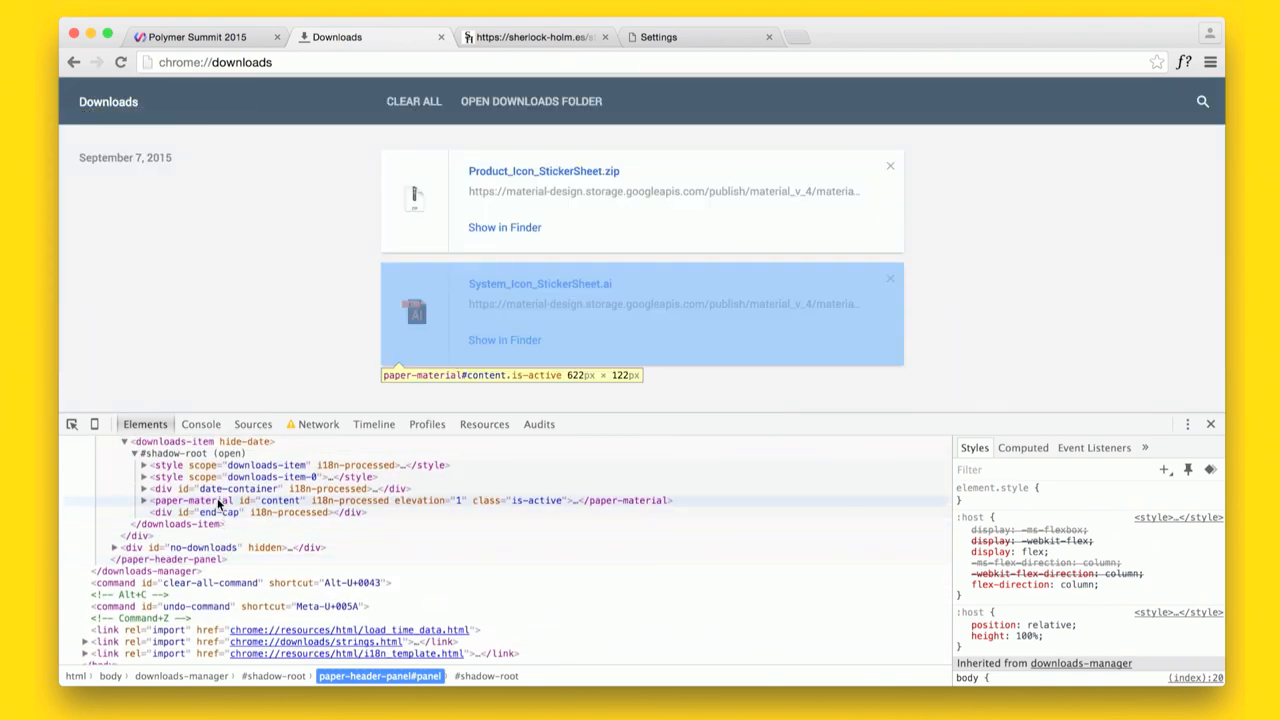
# - Switch to the sherlock-holm.es Sherlock Holmes PDF tab
pyautogui.click(535, 37)
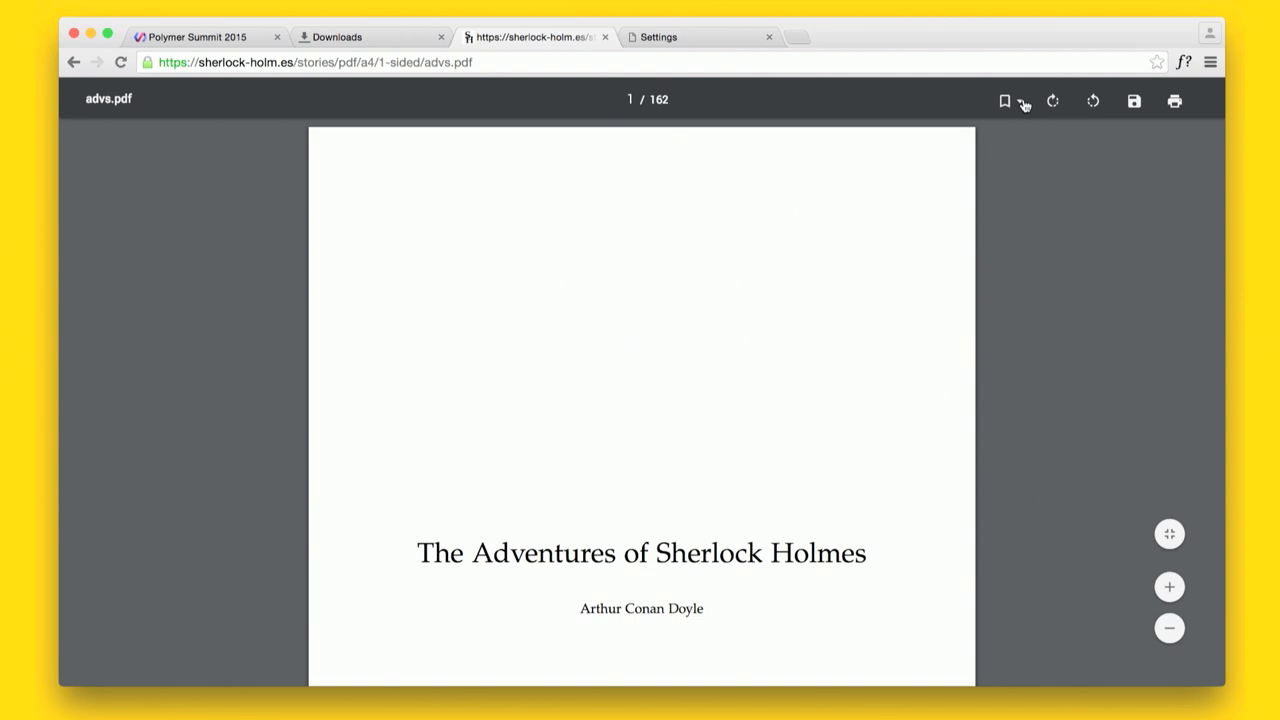
# - Show the PDF bookmarks, inspect the viewer toolbar markup, then switch to Settings
pyautogui.click(1006, 100)
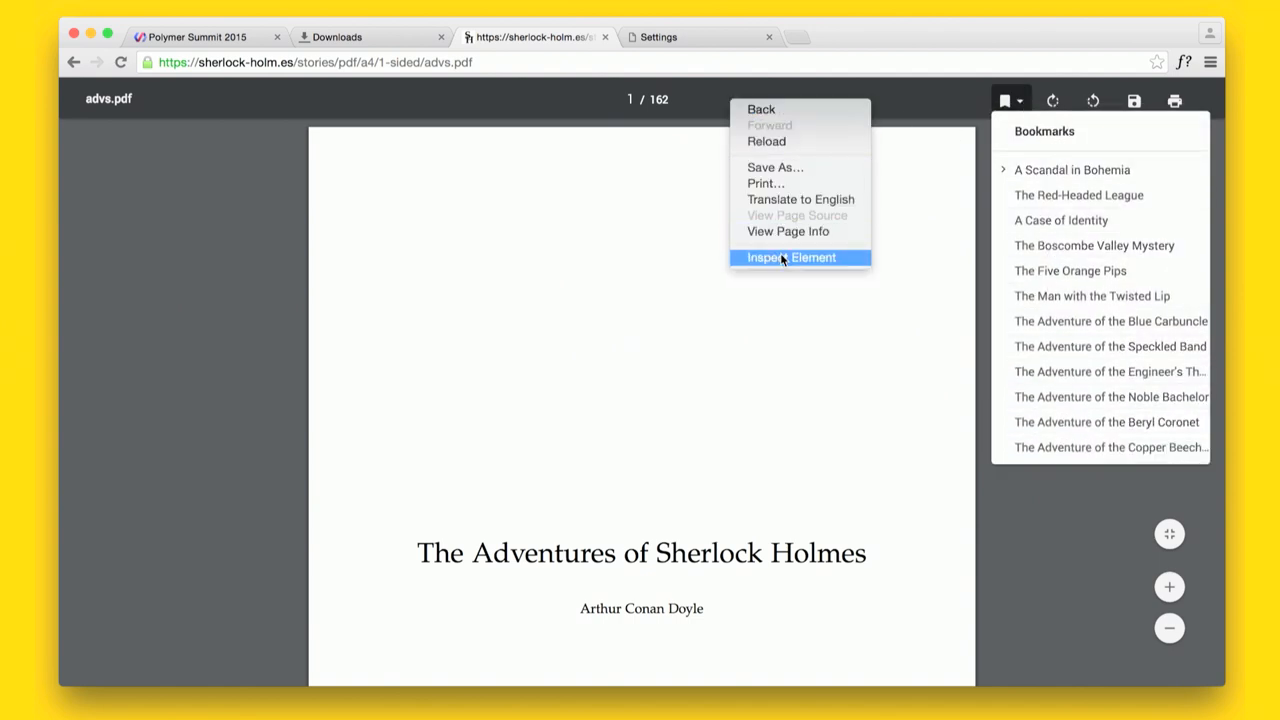
pyautogui.click(791, 257)
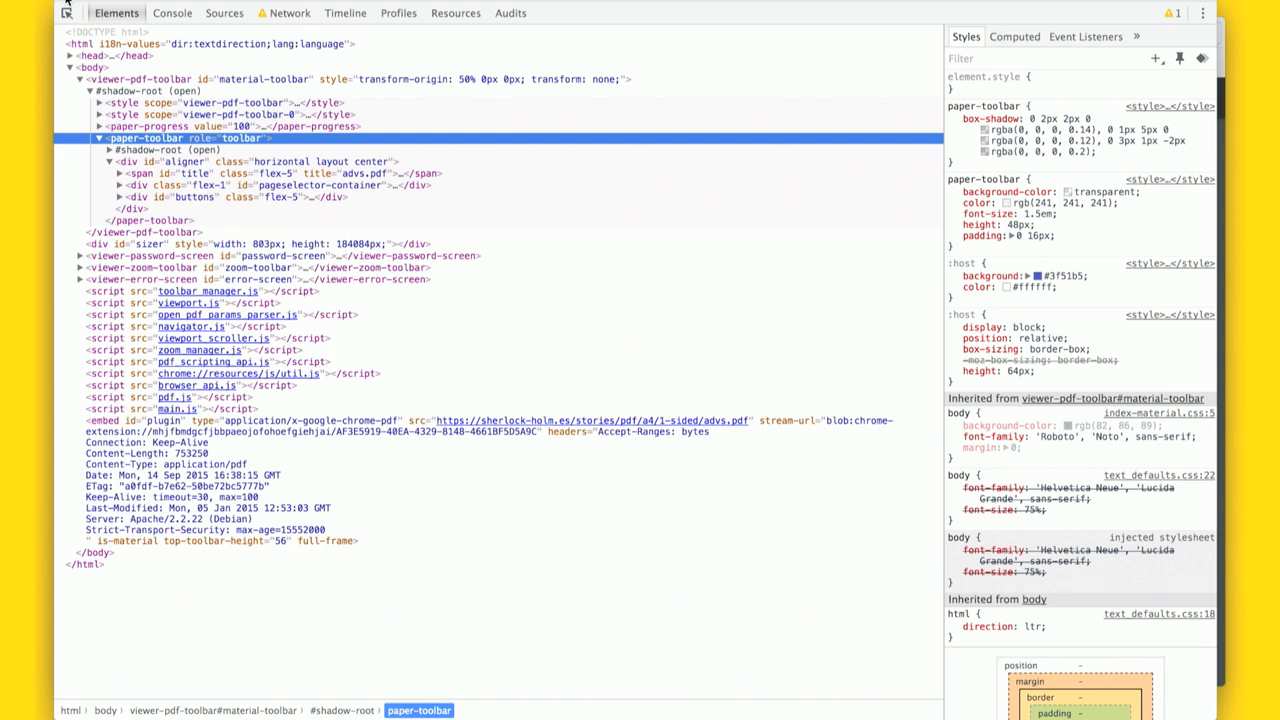
pyautogui.click(165, 255)
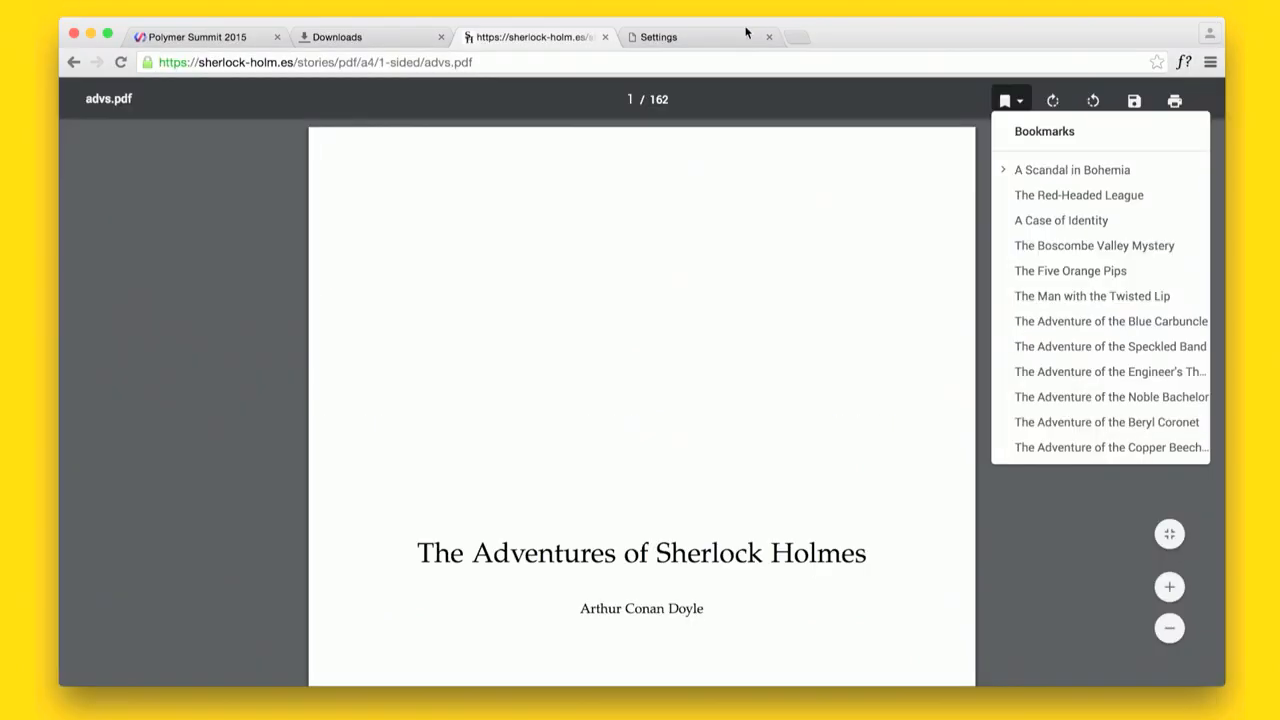
pyautogui.click(658, 37)
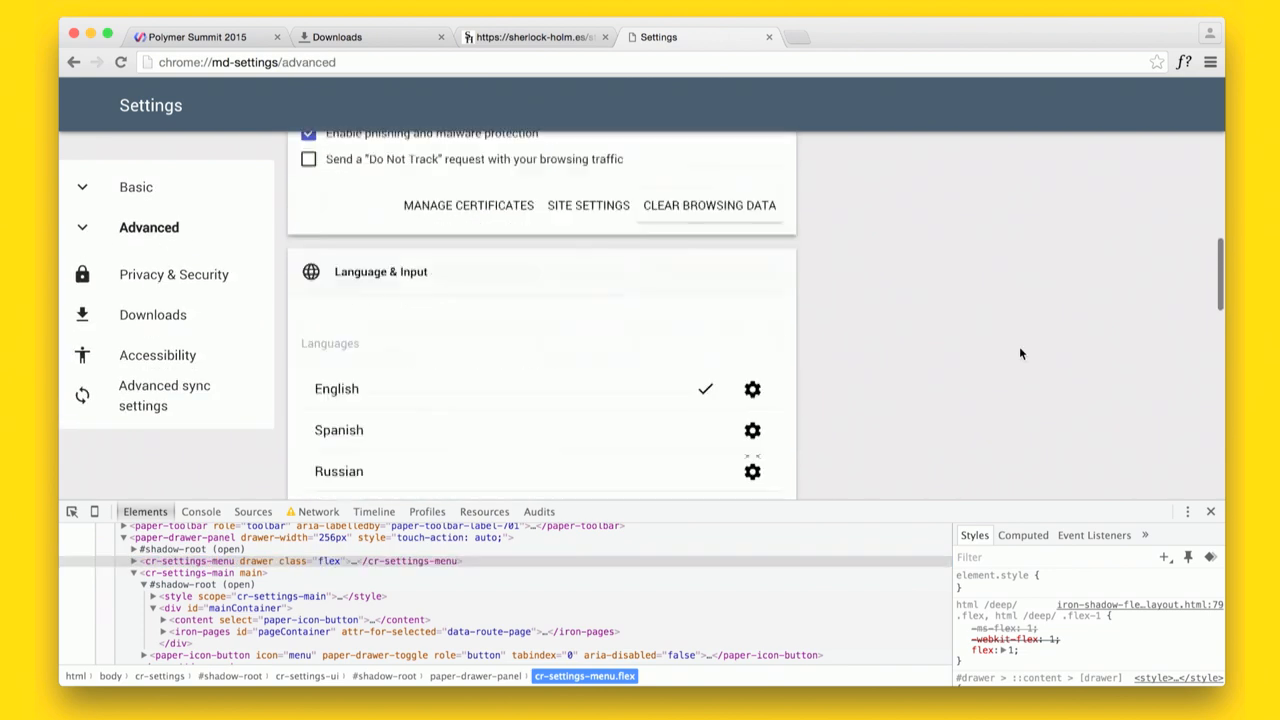
# - Scroll the advanced Settings page down to the sync and encryption options
pyautogui.scroll(-3)
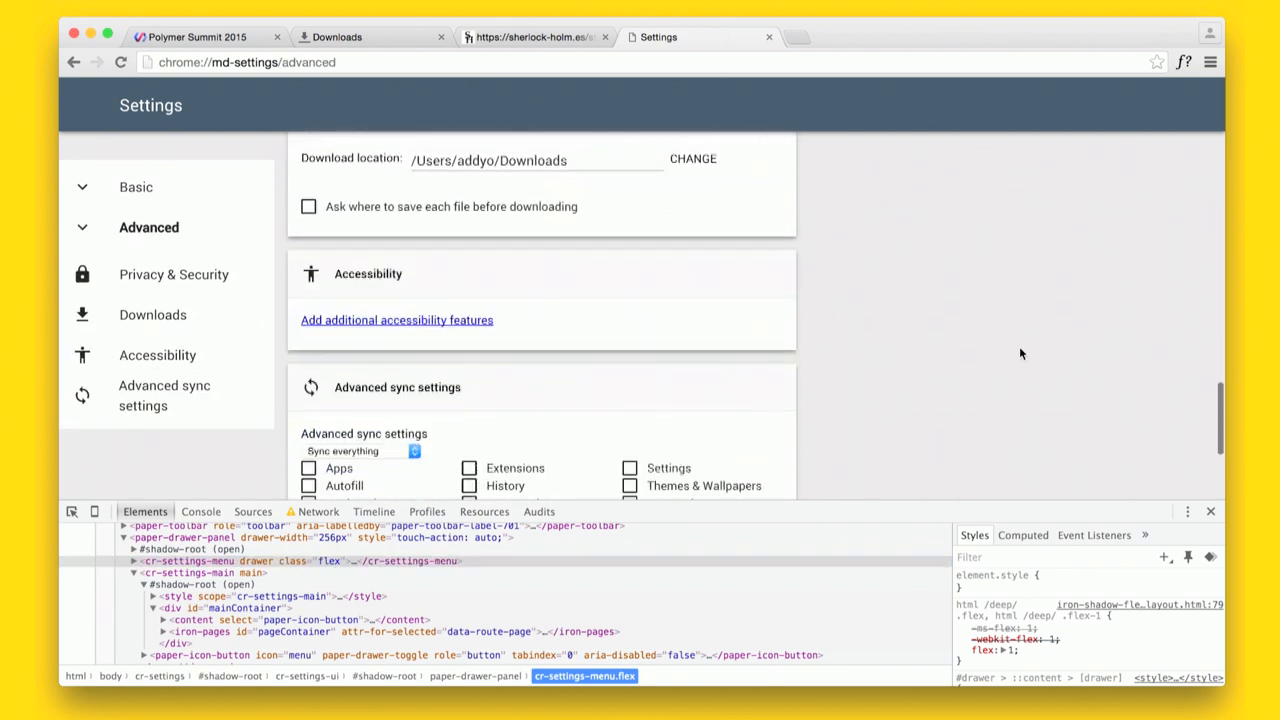
pyautogui.scroll(-3)
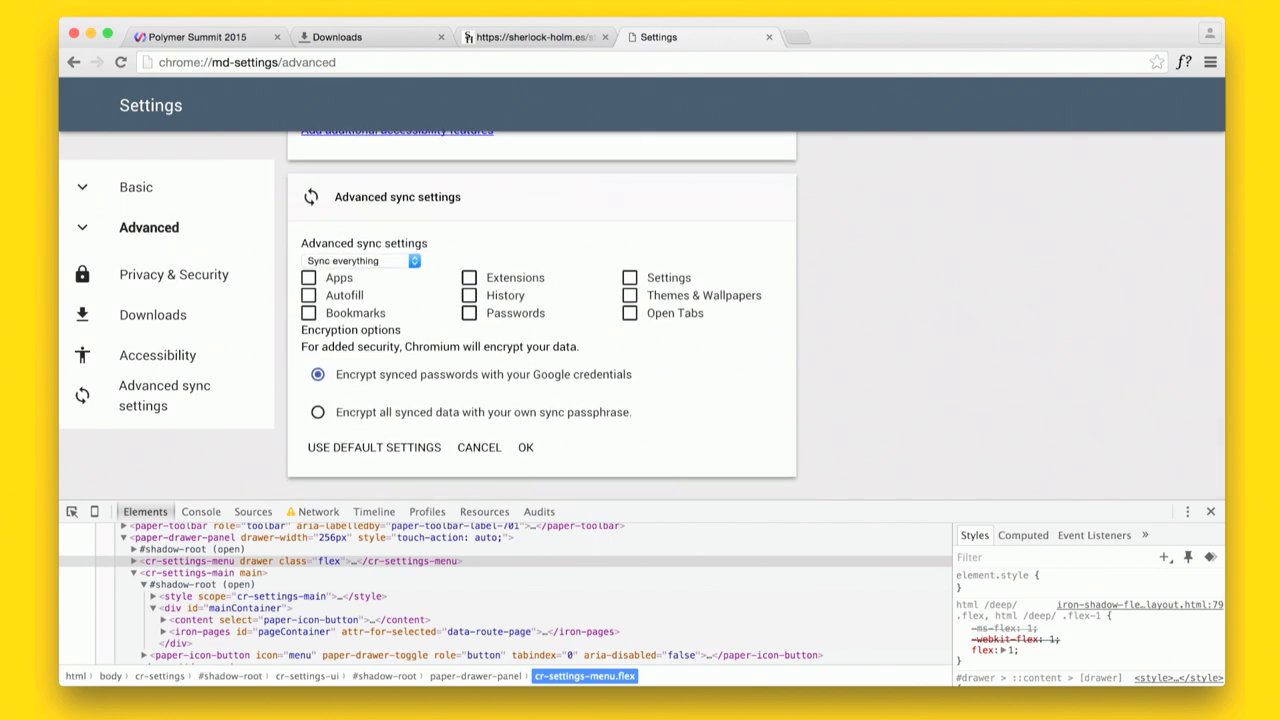
pyautogui.click(195, 37)
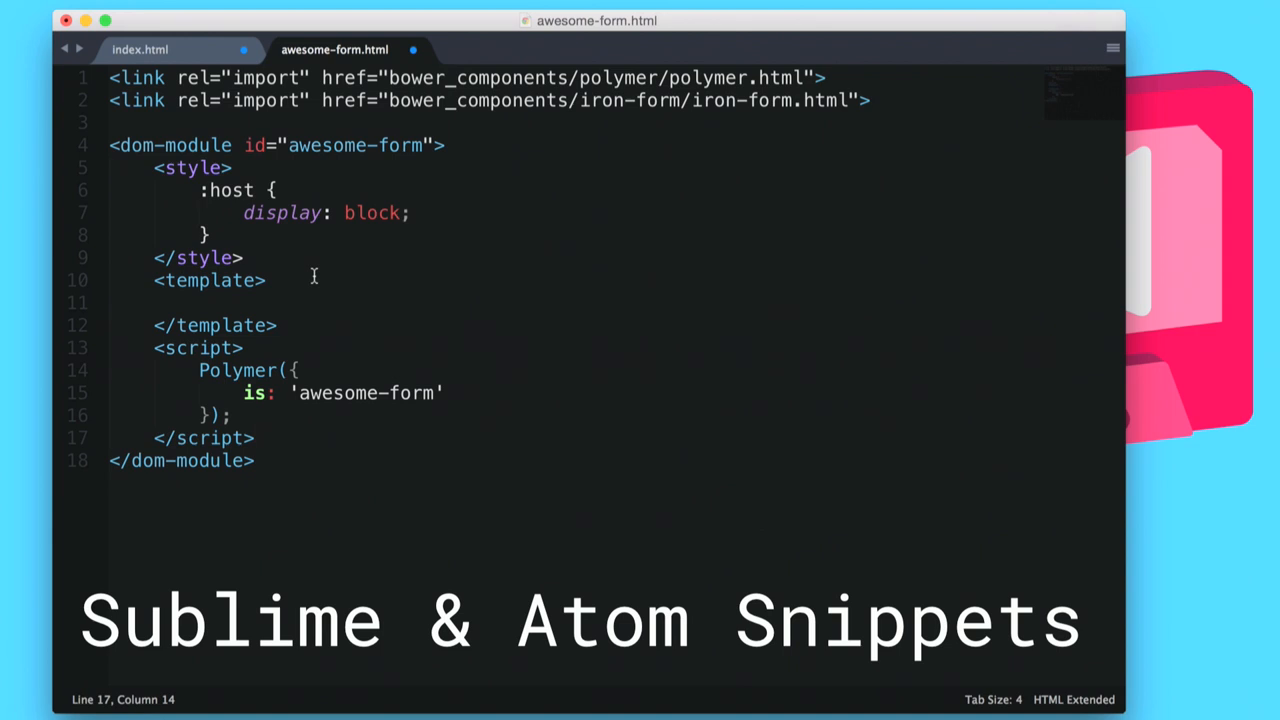
# - Focus awesome-form.html in Sublime Text to clear it
pyautogui.click(140, 49)
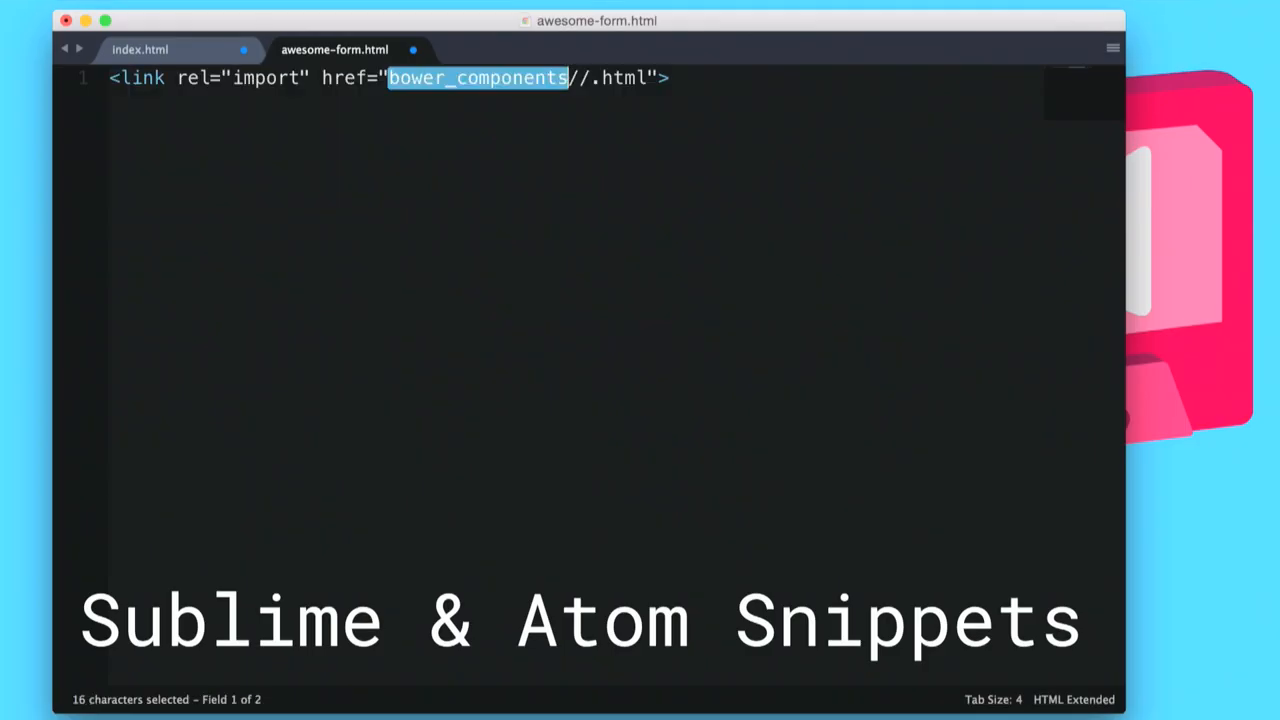
# - Import polymer.html and iron-form.html via the 'hi' snippet
pyautogui.write('polymer')
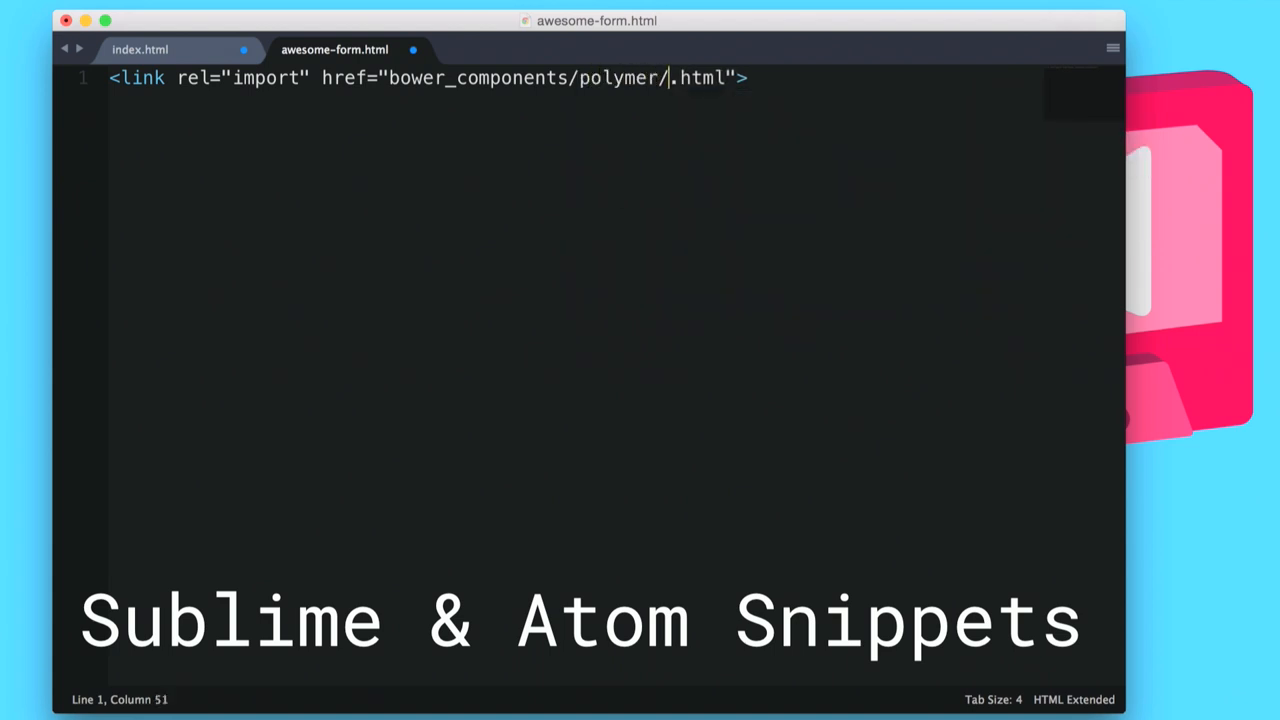
pyautogui.write('polymer')
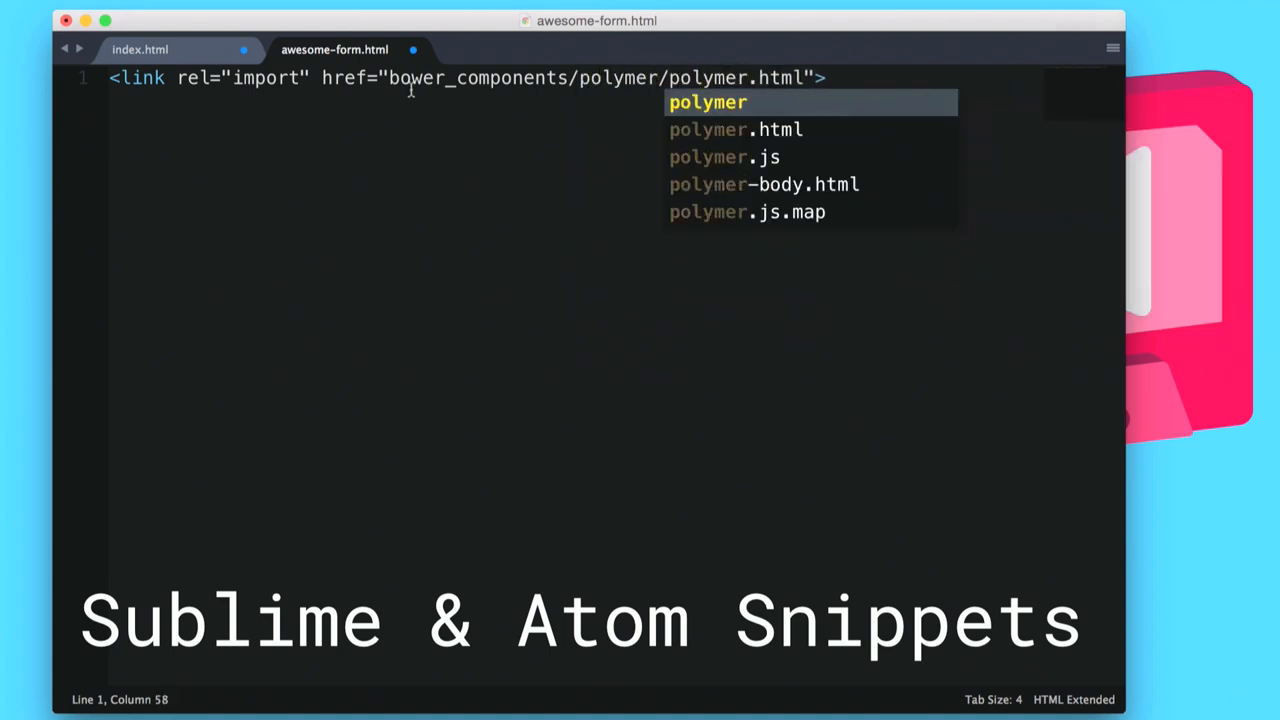
pyautogui.write('hi')
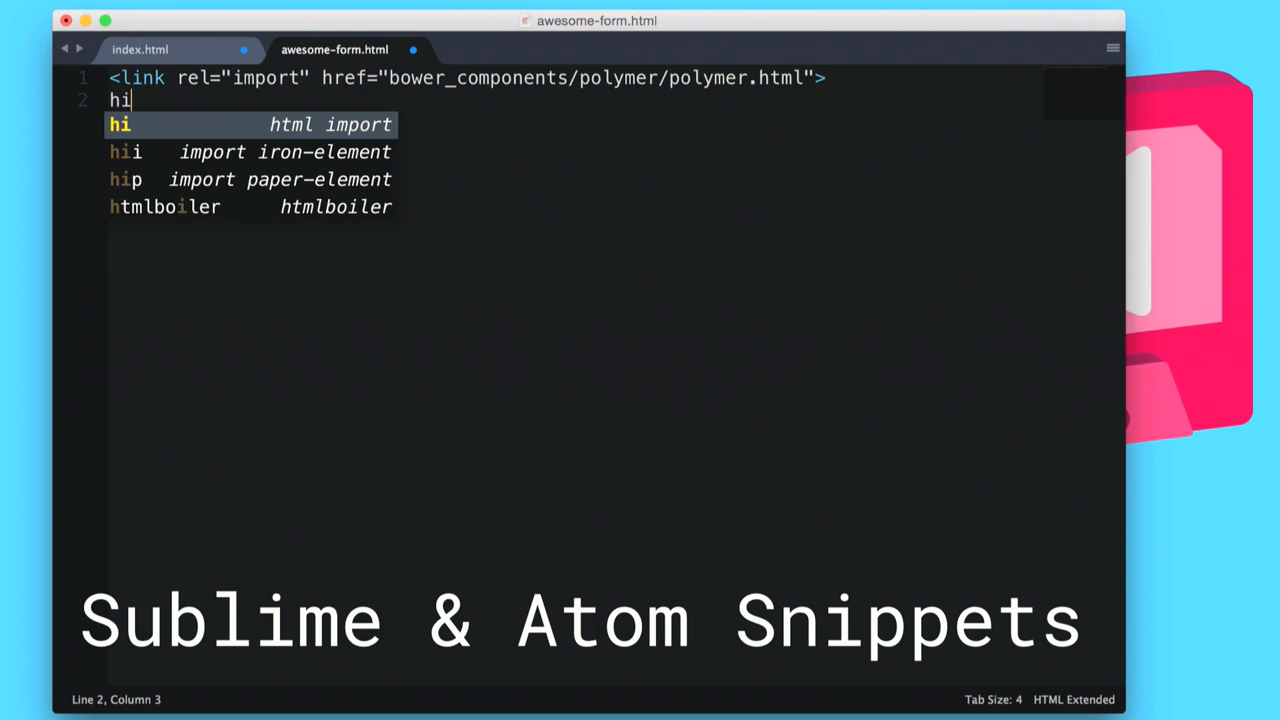
pyautogui.press('tab')
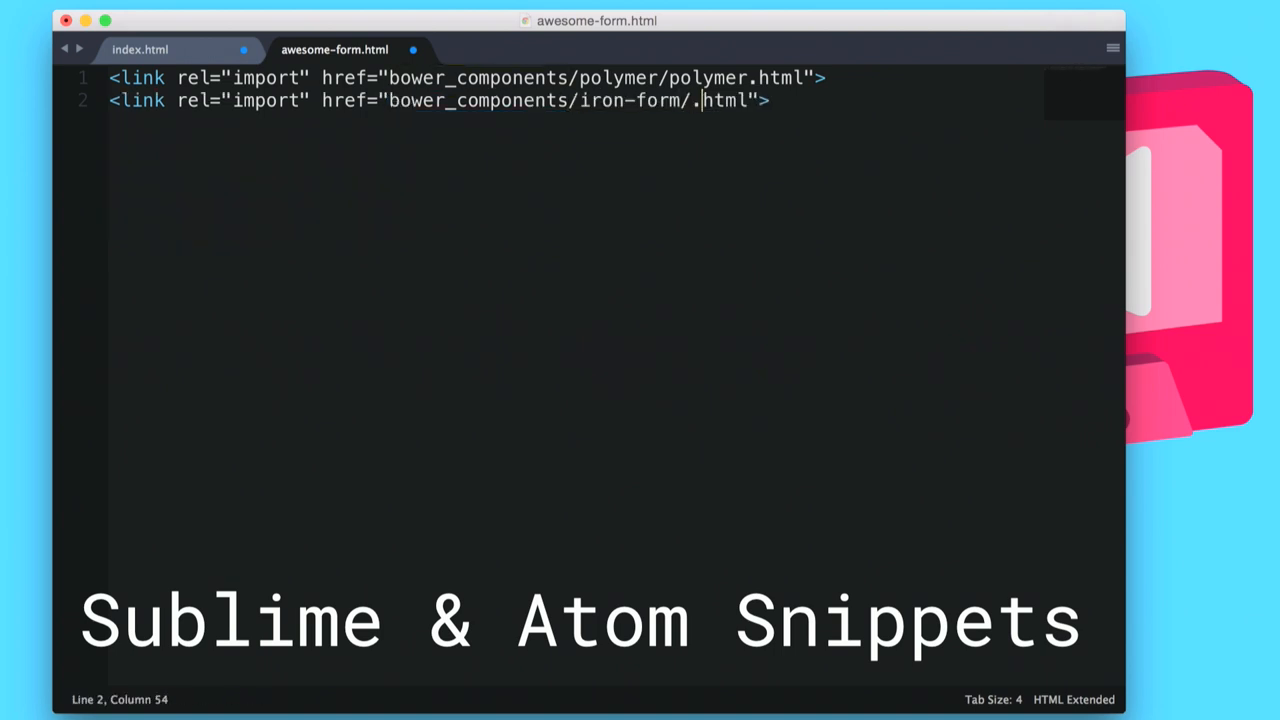
pyautogui.write('iron-form')
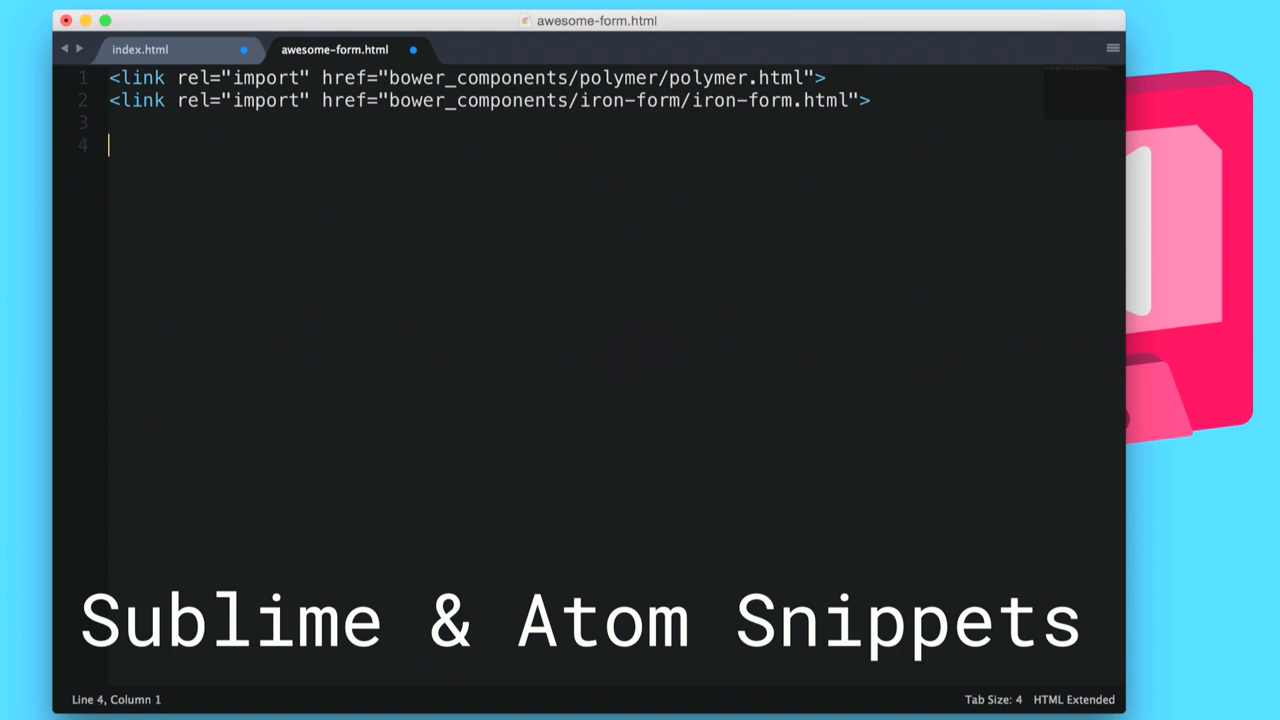
# - Insert a dom-module skeleton named awesome-form
pyautogui.write('dom-module id="">')
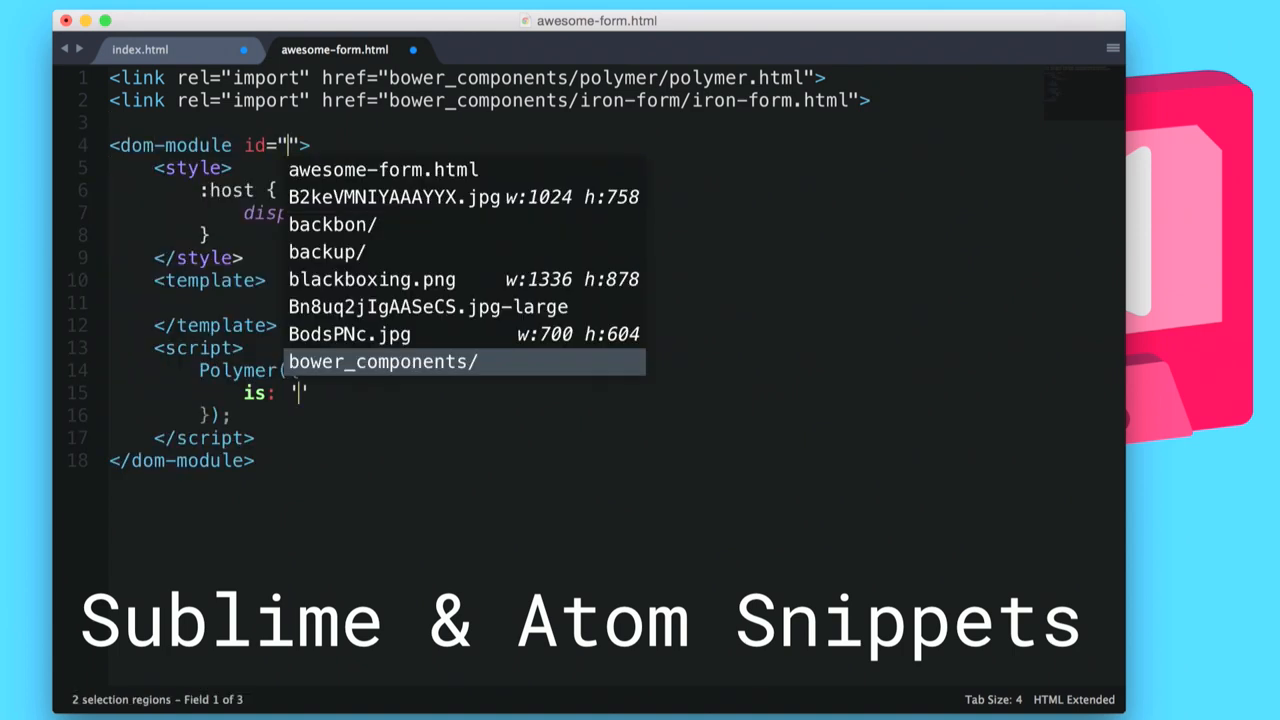
pyautogui.write('awesome-form')
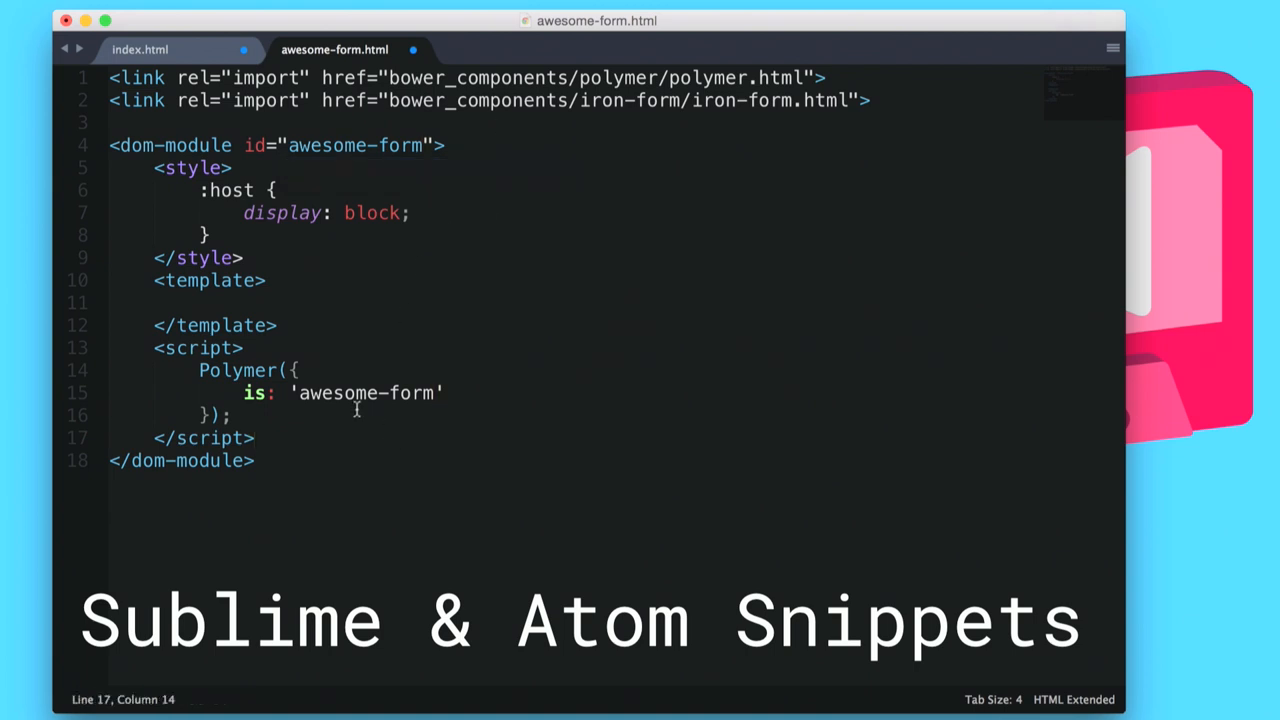
# - Insert an iron-form snippet in the template with a blank line inside
pyautogui.write('i')
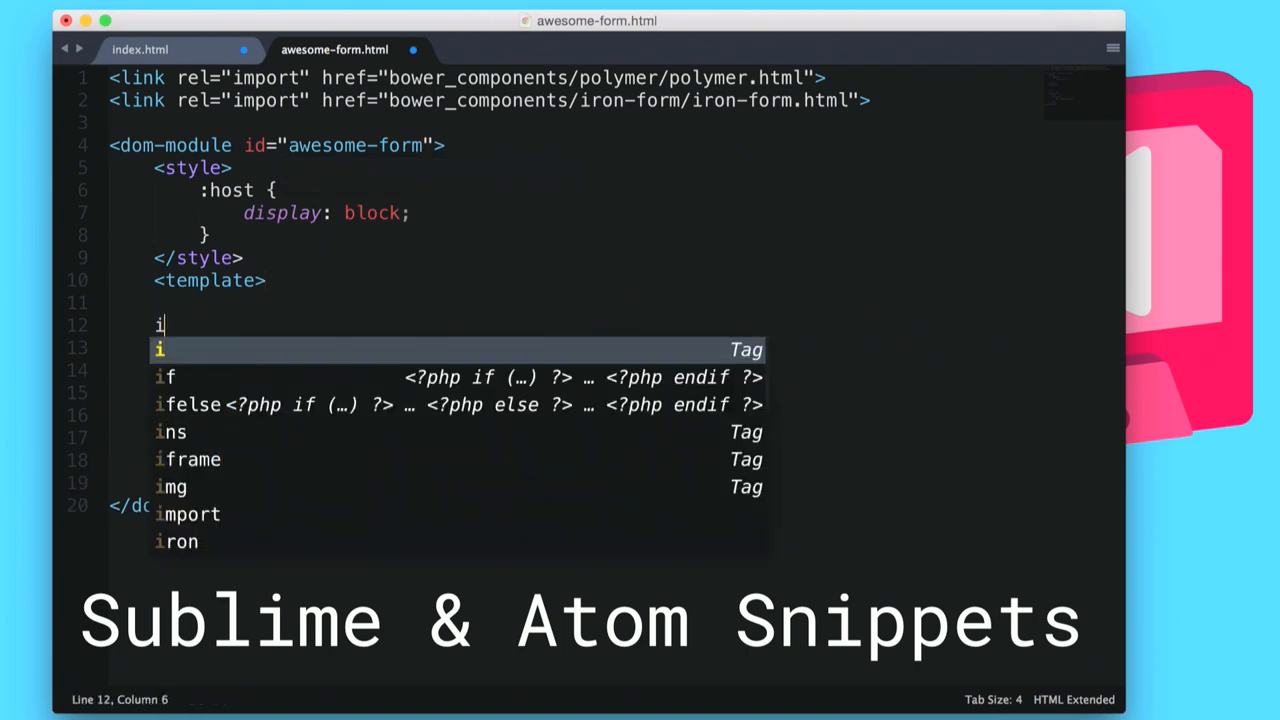
pyautogui.press('Enter')
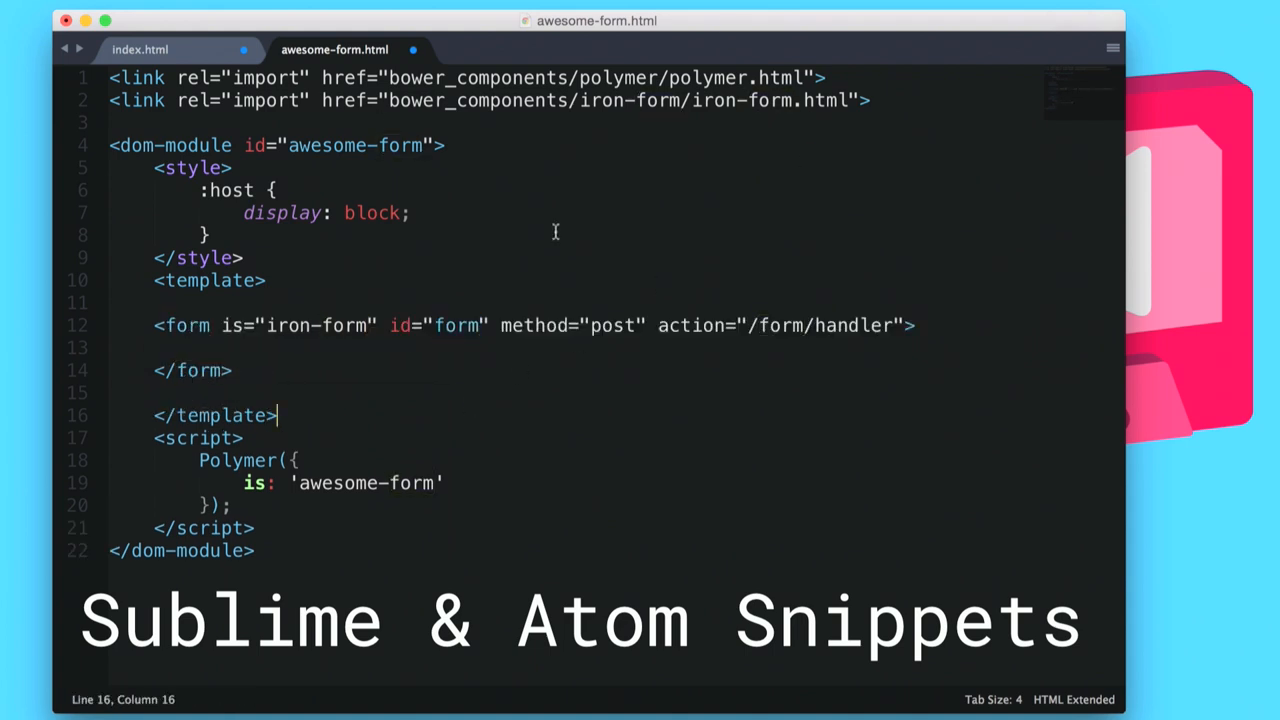
pyautogui.click(917, 325)
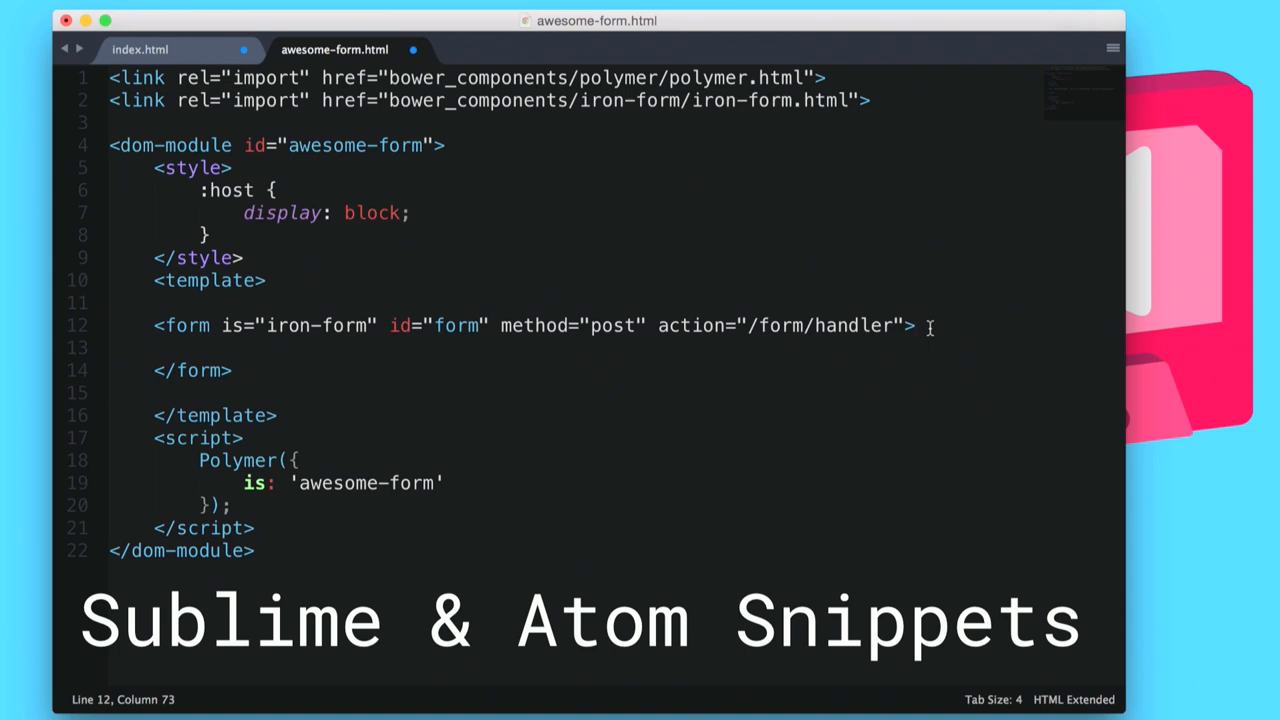
pyautogui.press('enter')
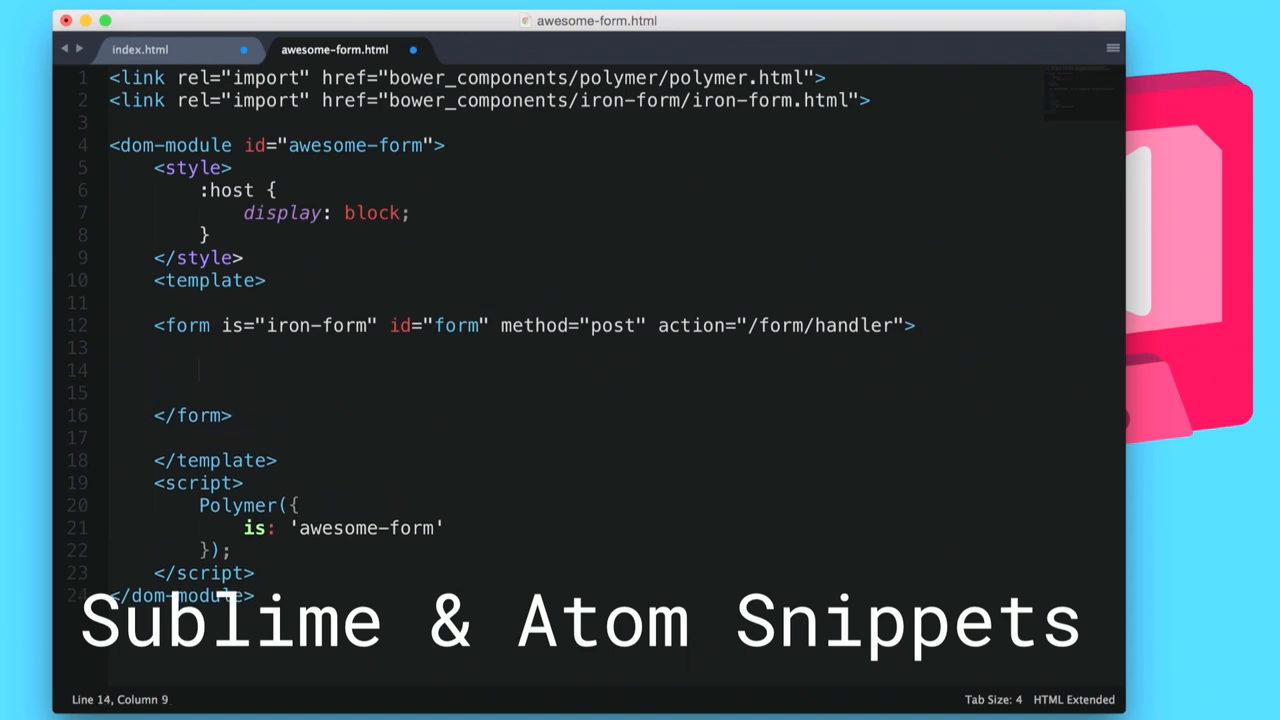
# - Add a paper-button labelled Submit inside the form
pyautogui.write('pape')
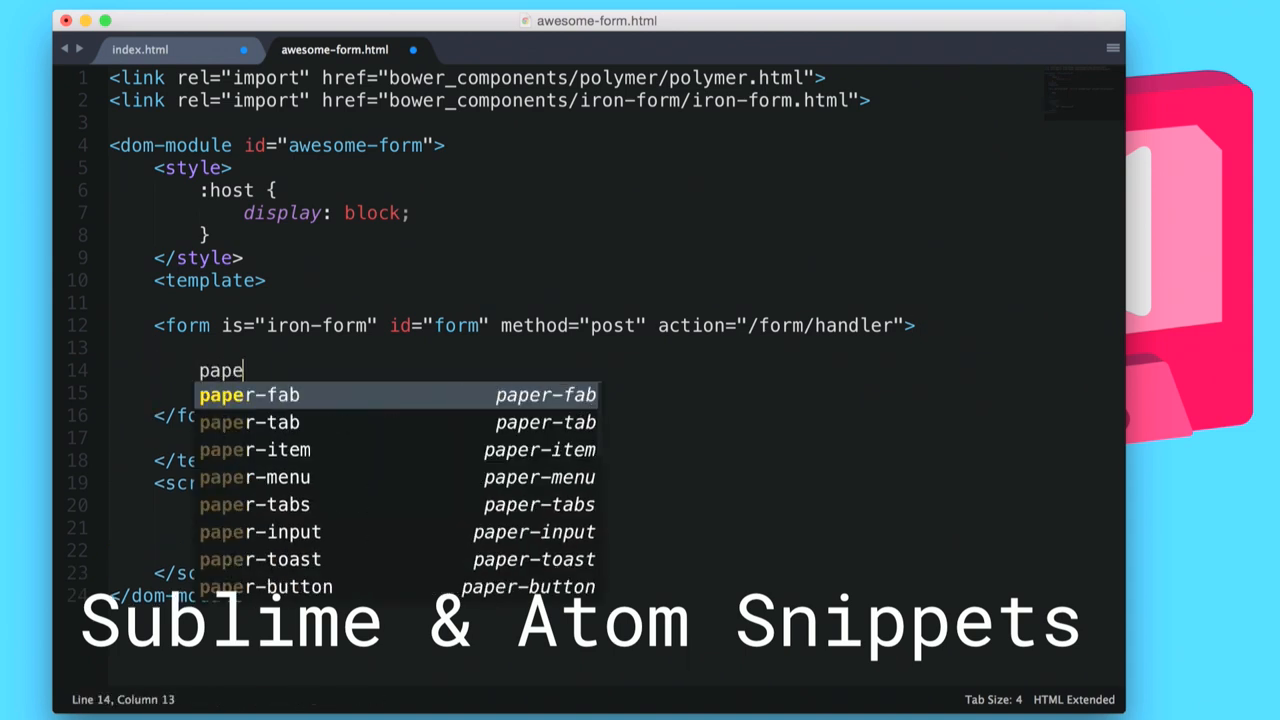
pyautogui.write('-button raised></paper-button>')
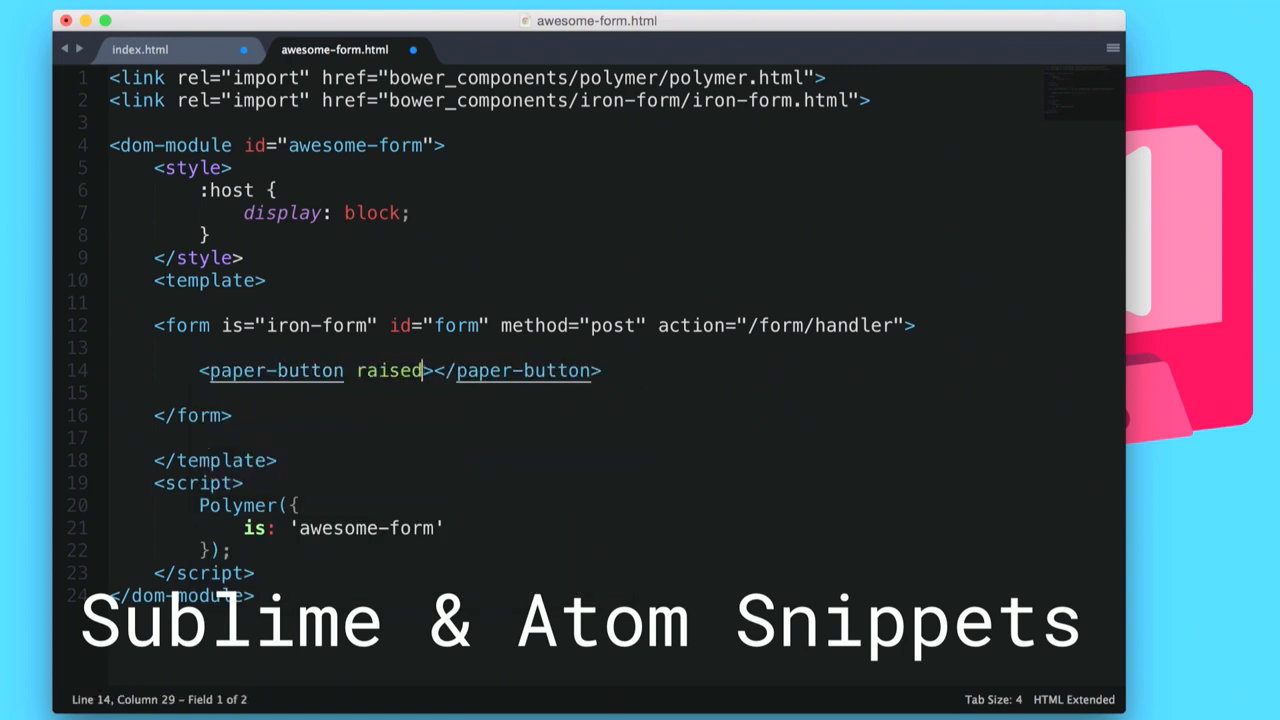
pyautogui.write('Submit')
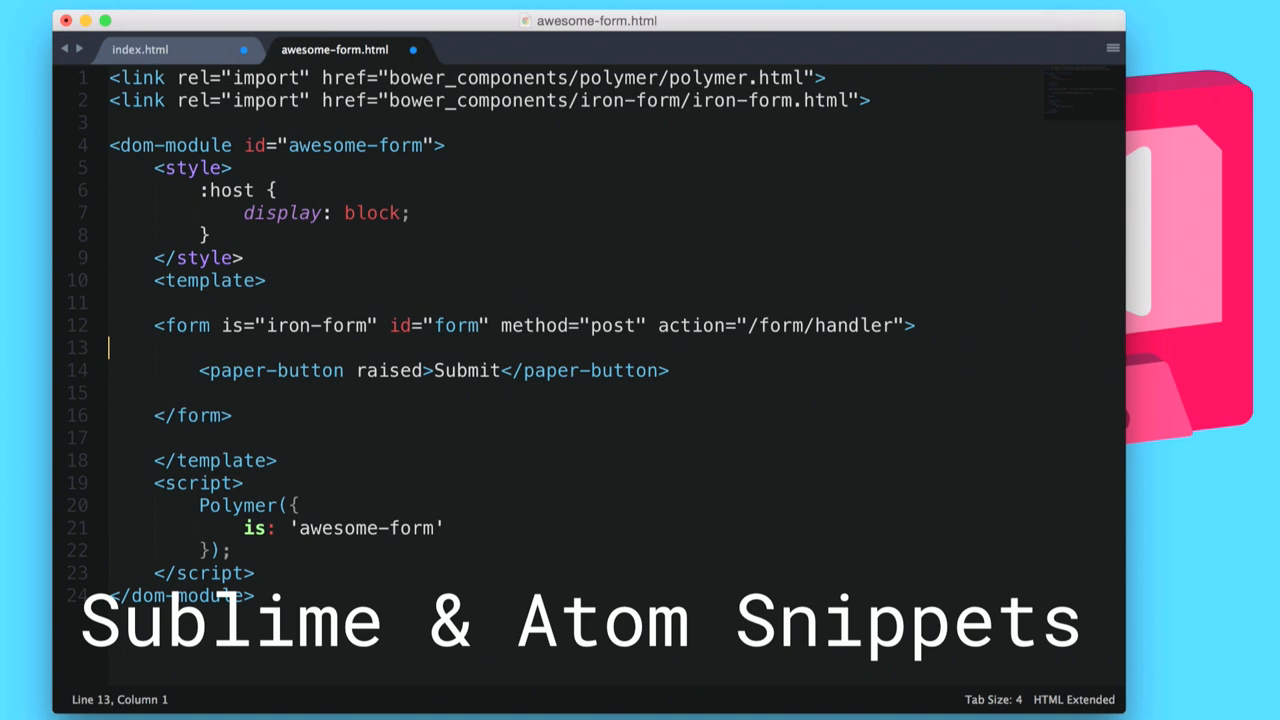
pyautogui.write('paper-i')
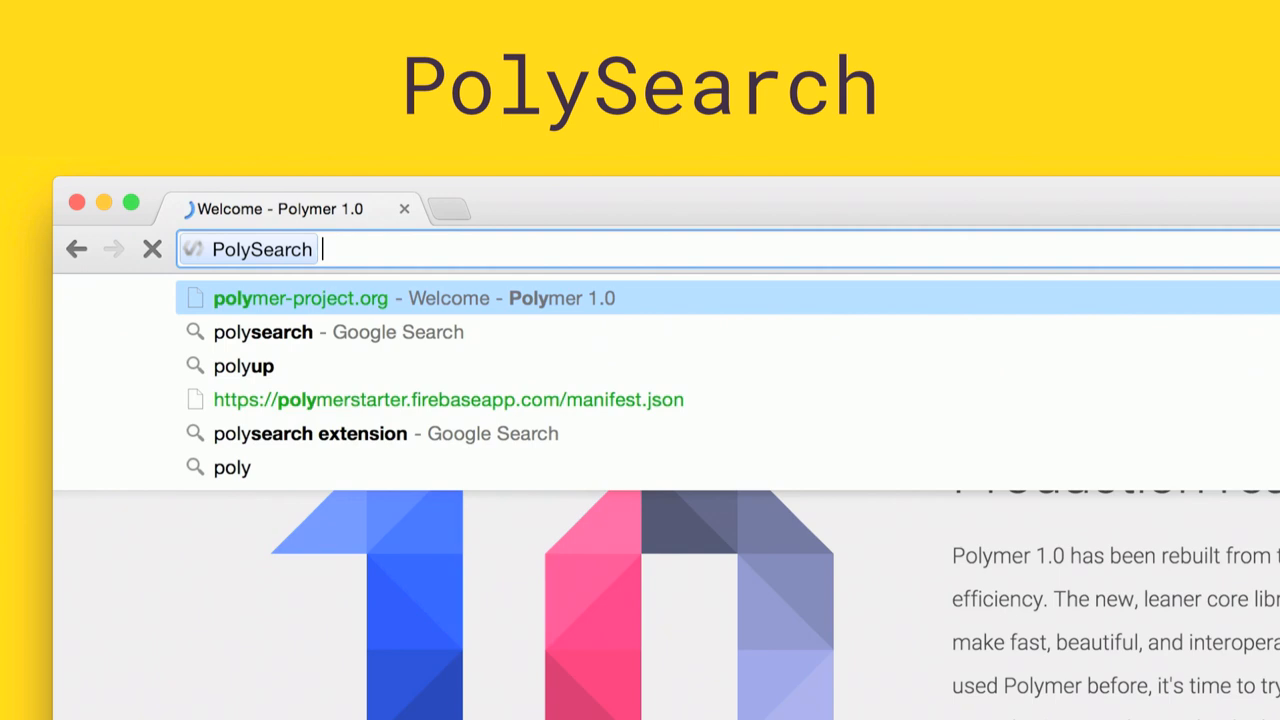
# - Type paper-button as the PolySearch query in Chrome's omnibox
pyautogui.write('paper-')
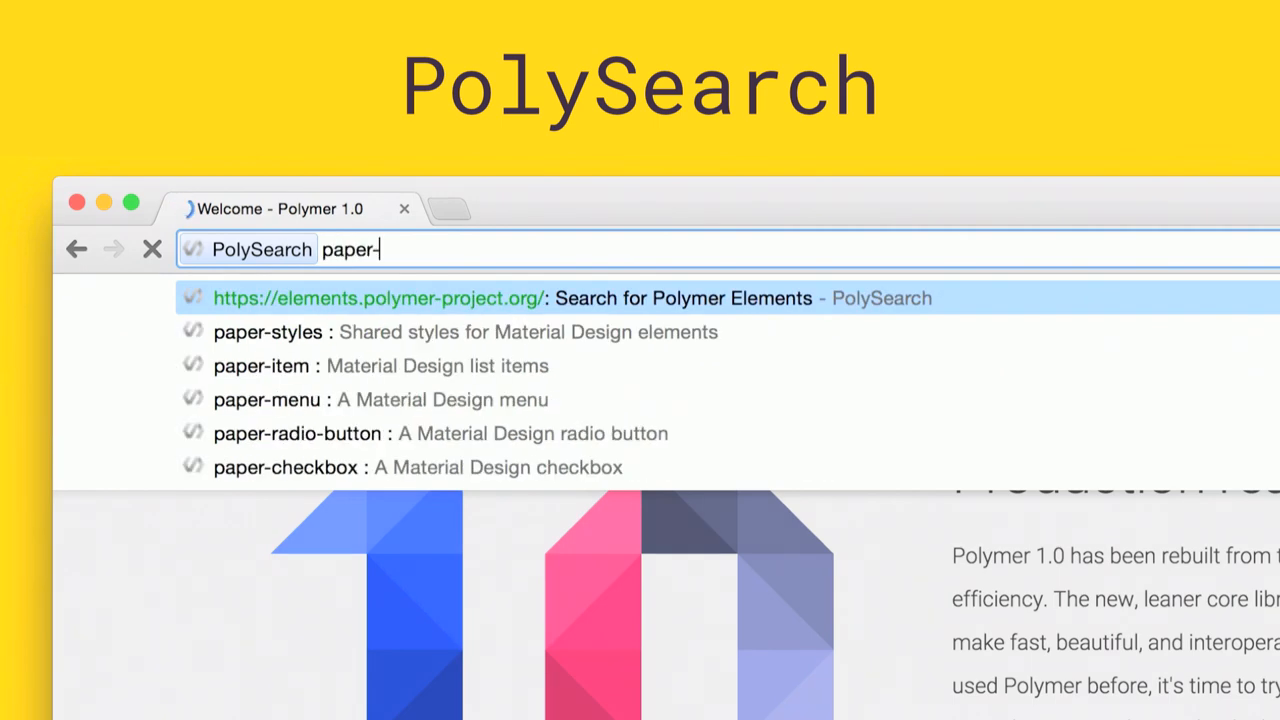
pyautogui.write('button')
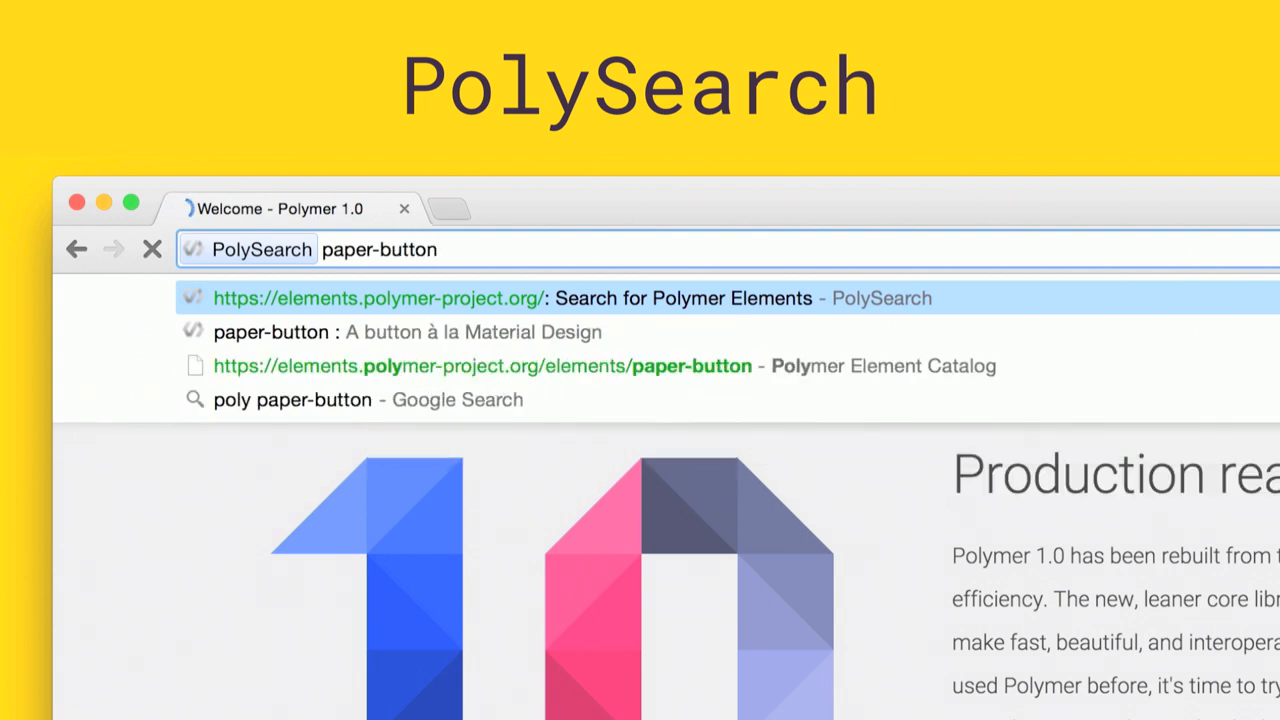